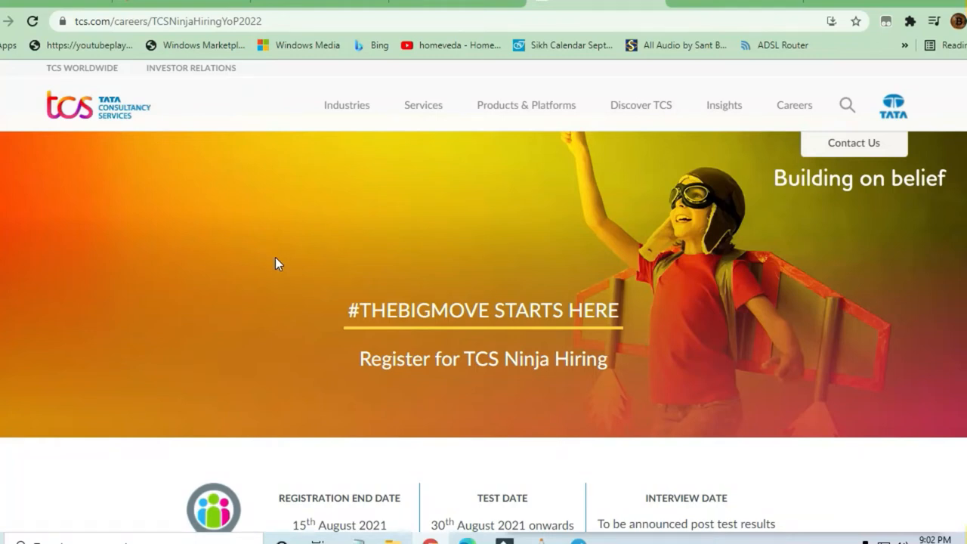
Scroll from the Ninja Hiring banner through the key dates to the Application process steps
scroll("down", 3)
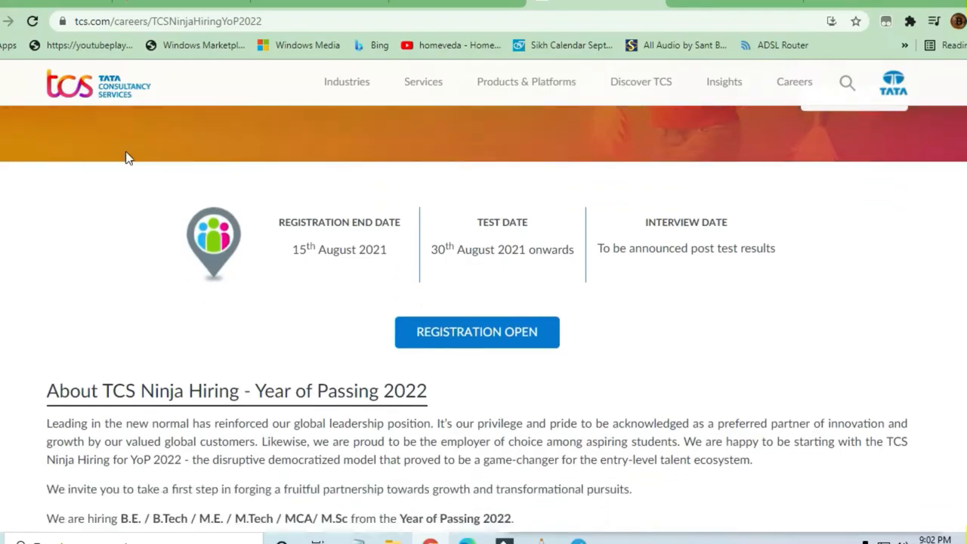
scroll("down", 3)
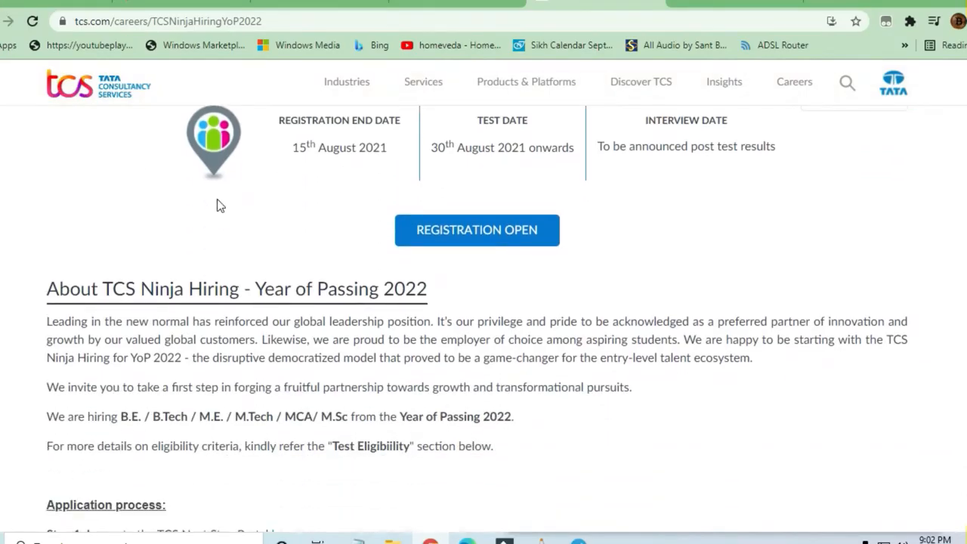
mouse_move(271, 255)
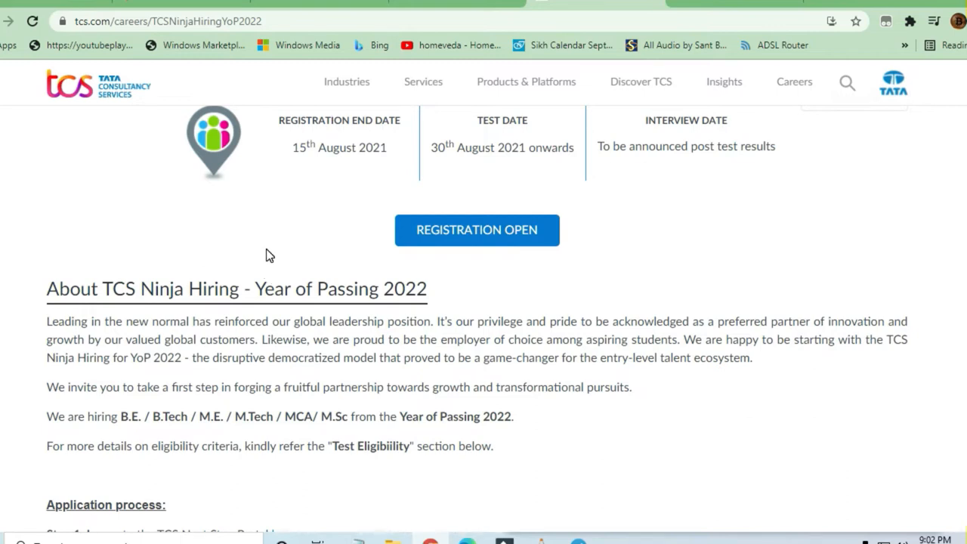
scroll("up", 3)
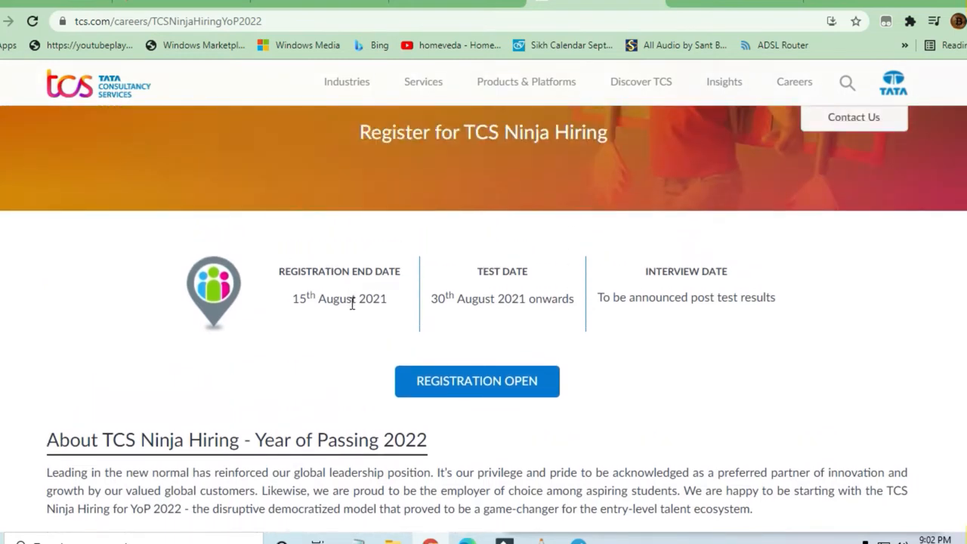
mouse_move(401, 306)
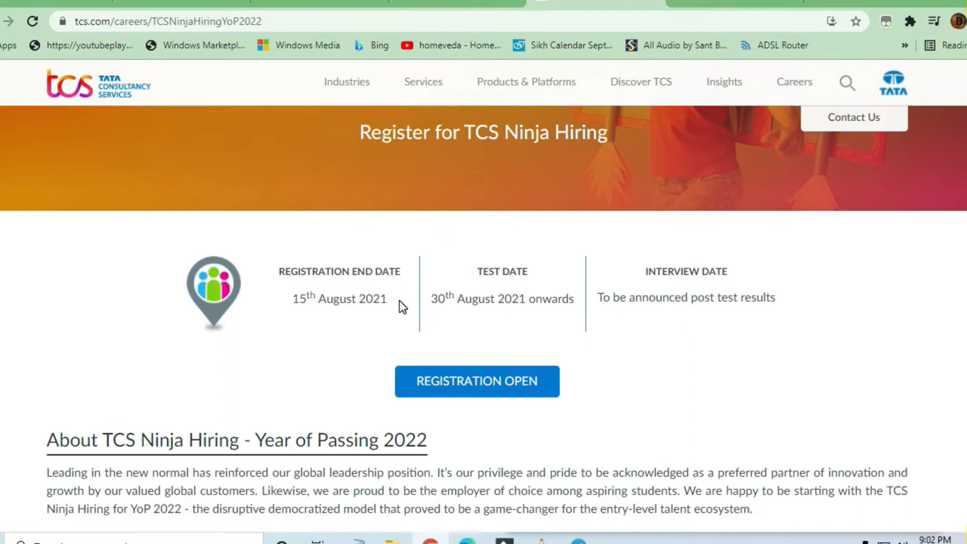
mouse_move(529, 301)
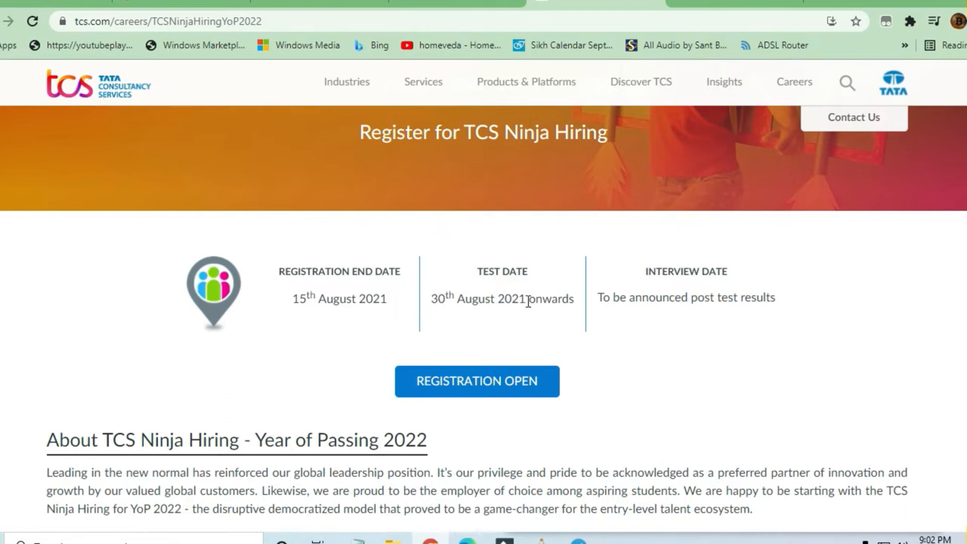
mouse_move(567, 302)
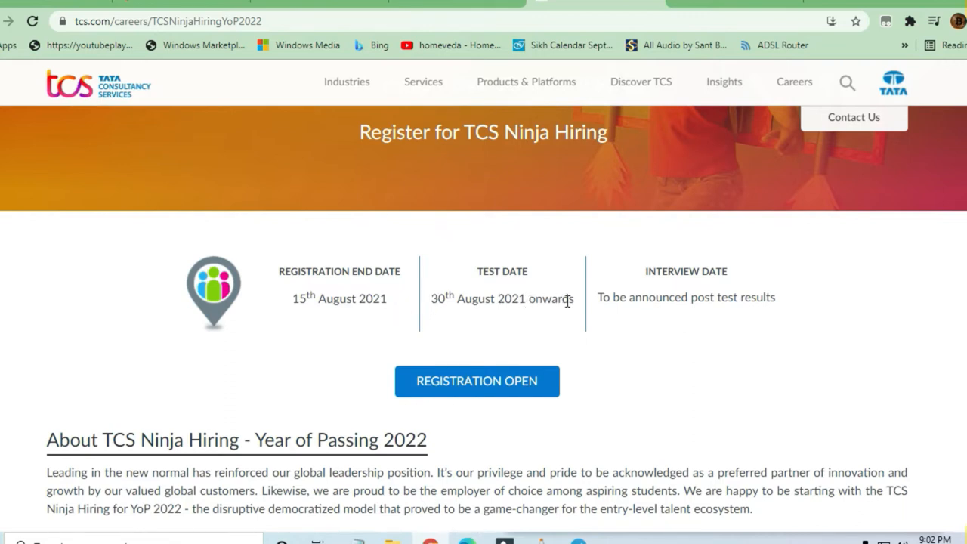
scroll("down", 3)
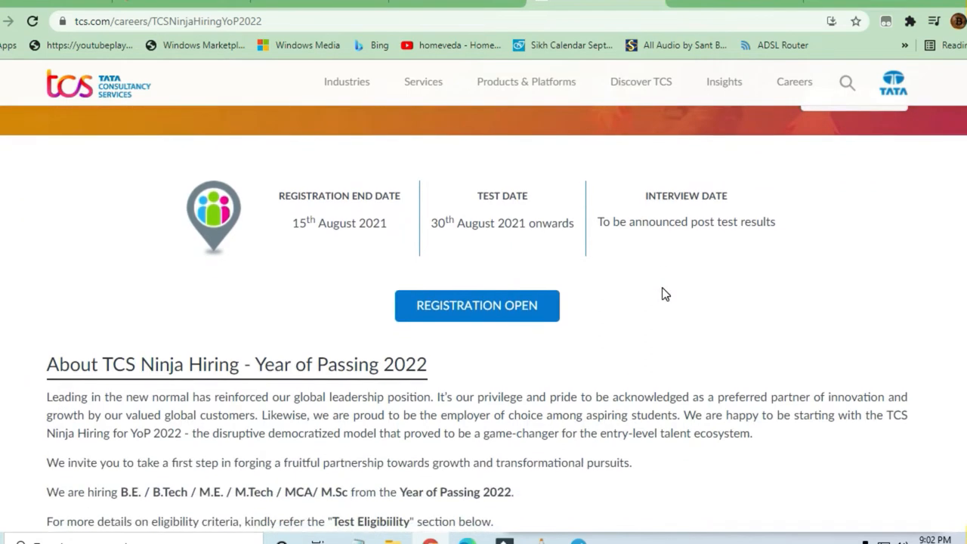
mouse_move(695, 241)
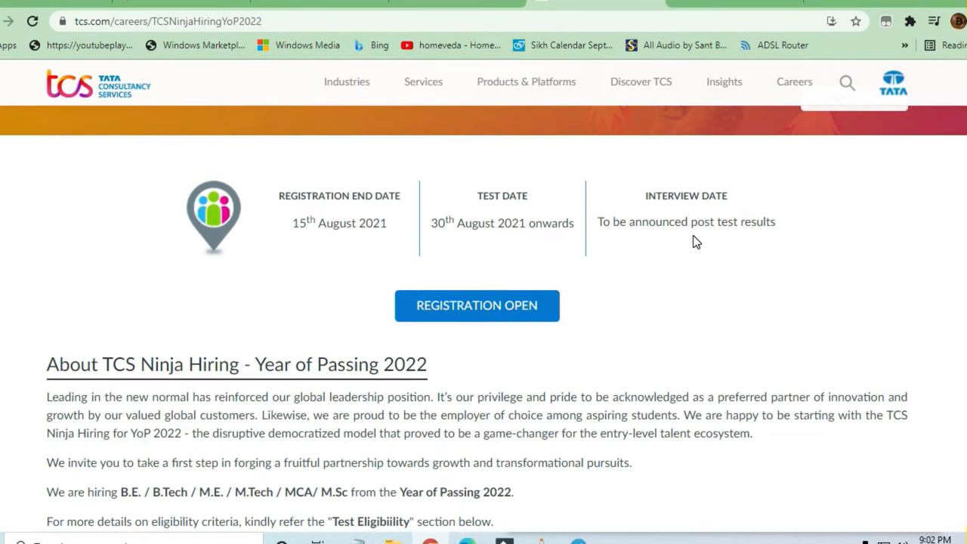
scroll("down", 3)
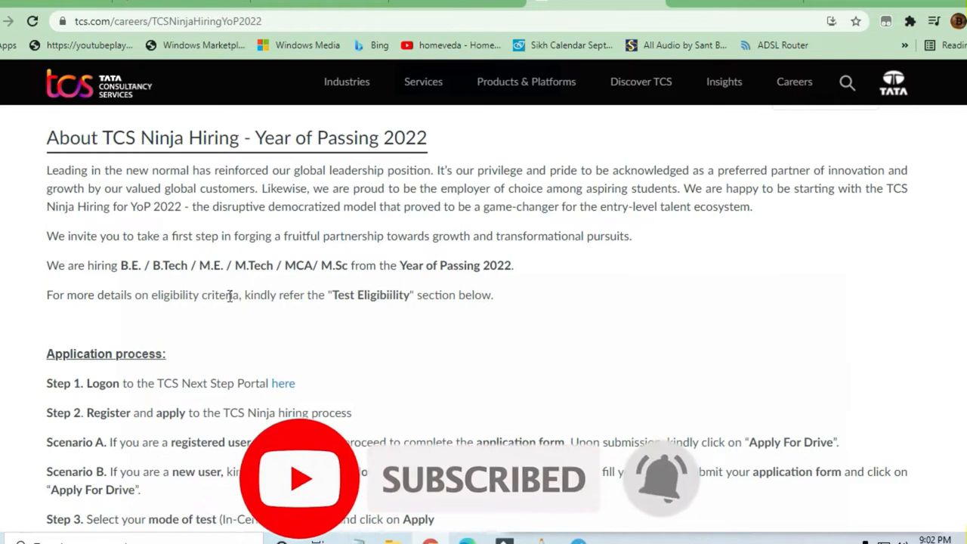
Follow Step 1's 'here' link to nextstep.tcs.com, which shows a connection-reset error
scroll("down", 3)
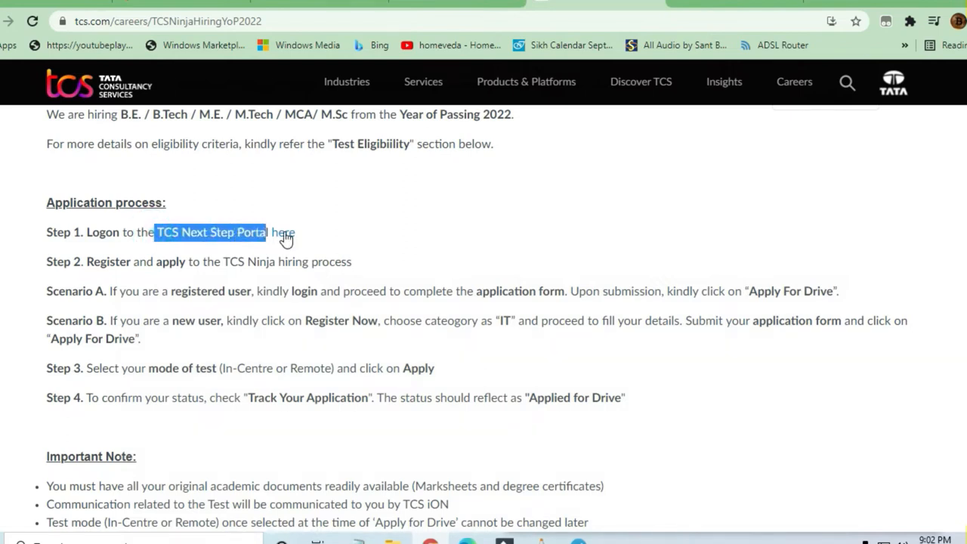
left_click(210, 232)
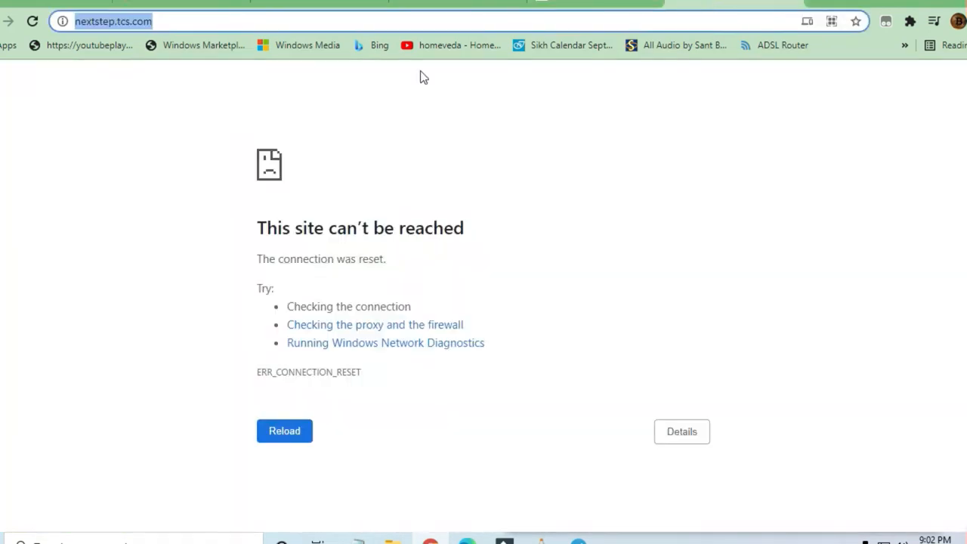
mouse_move(121, 27)
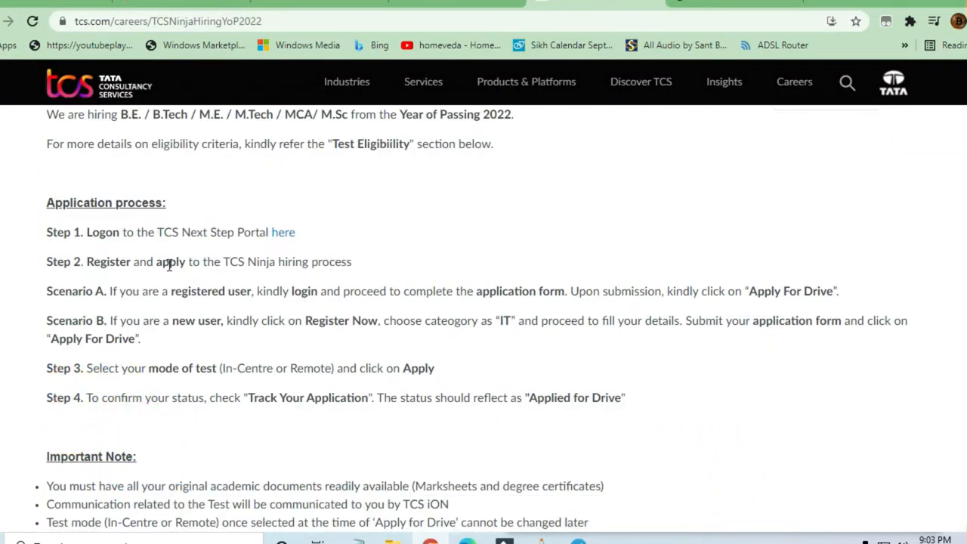
mouse_move(306, 260)
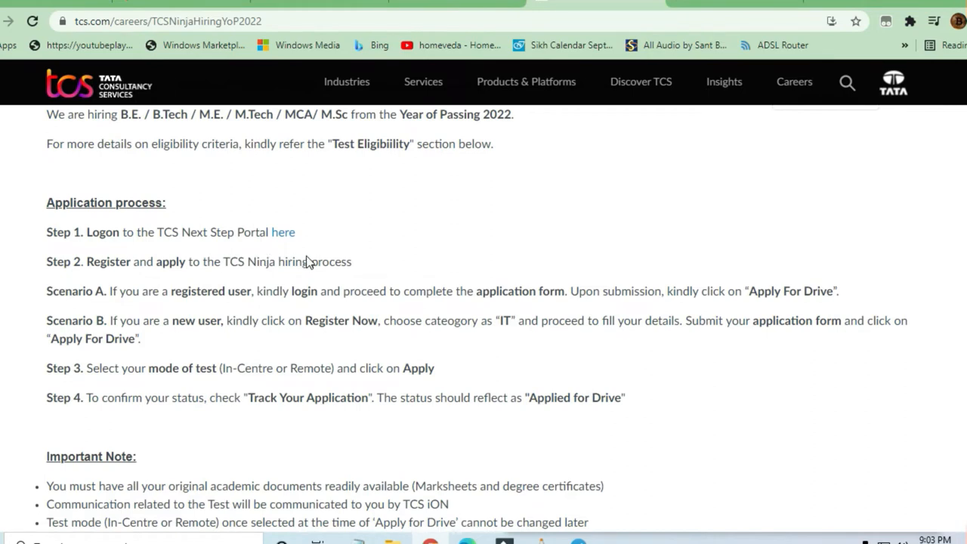
mouse_move(312, 261)
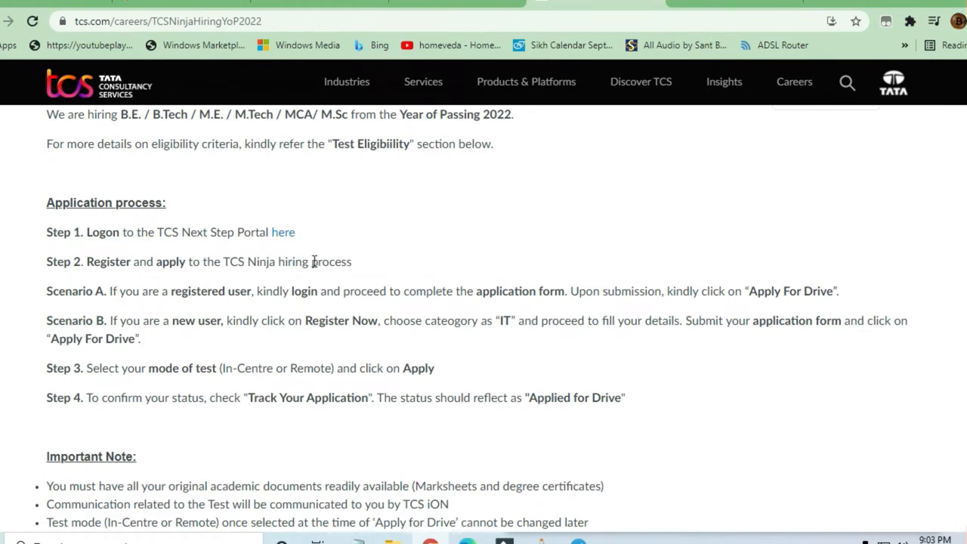
mouse_move(306, 262)
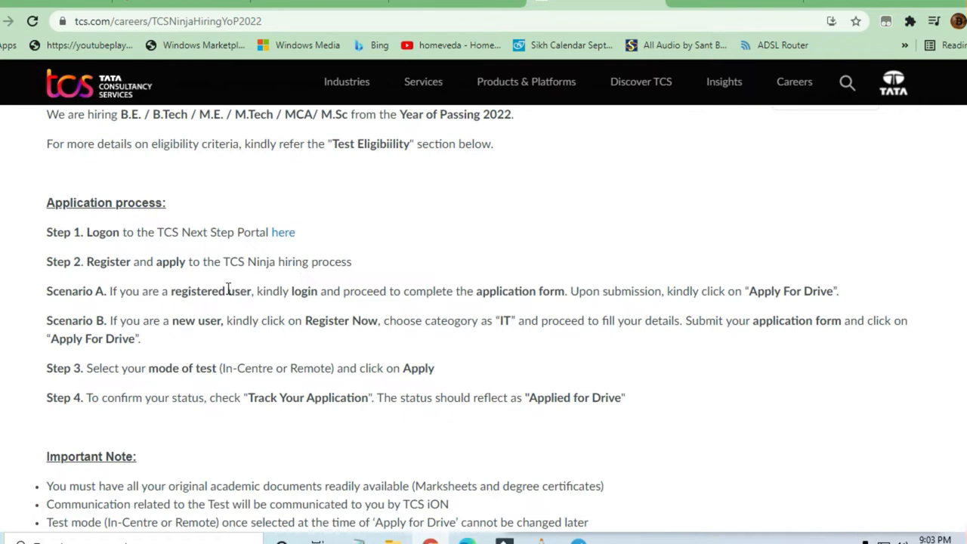
mouse_move(393, 287)
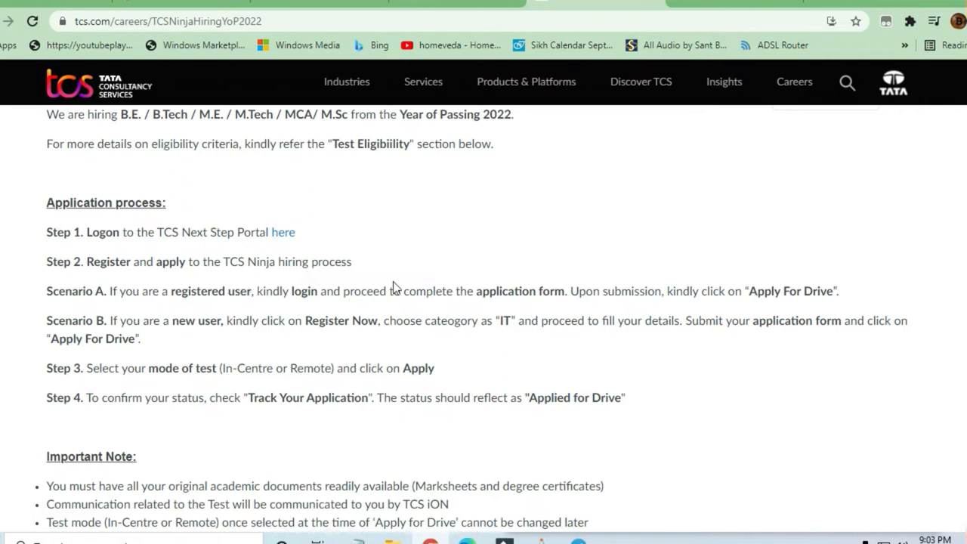
mouse_move(506, 290)
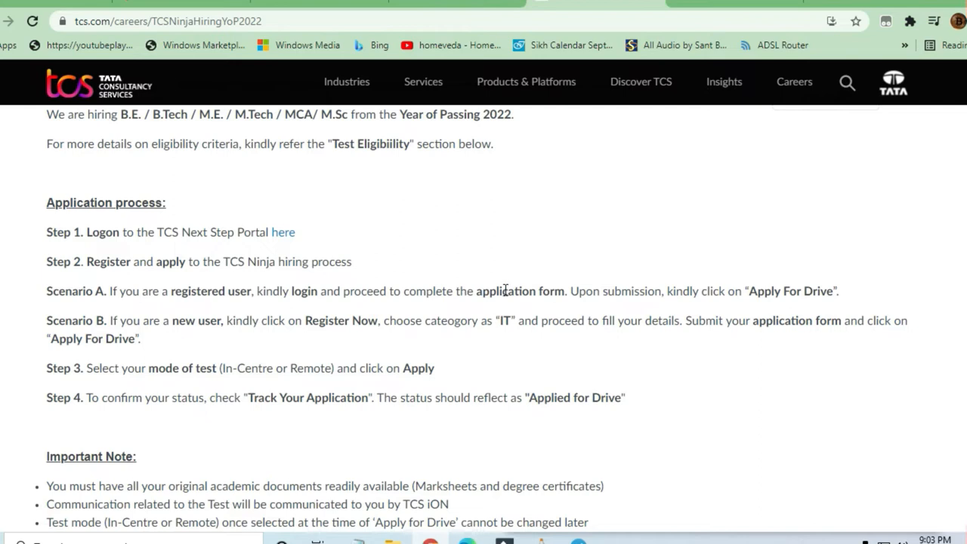
mouse_move(499, 292)
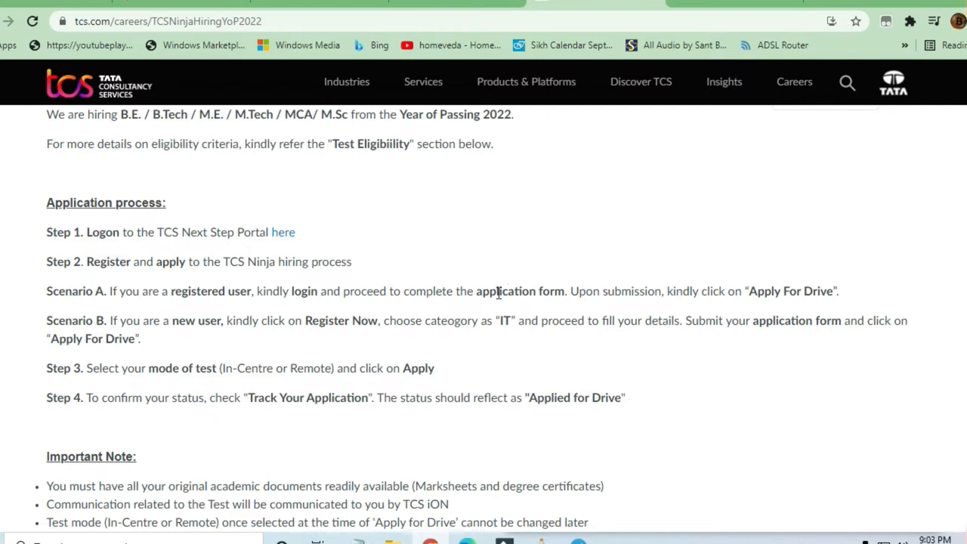
mouse_move(464, 347)
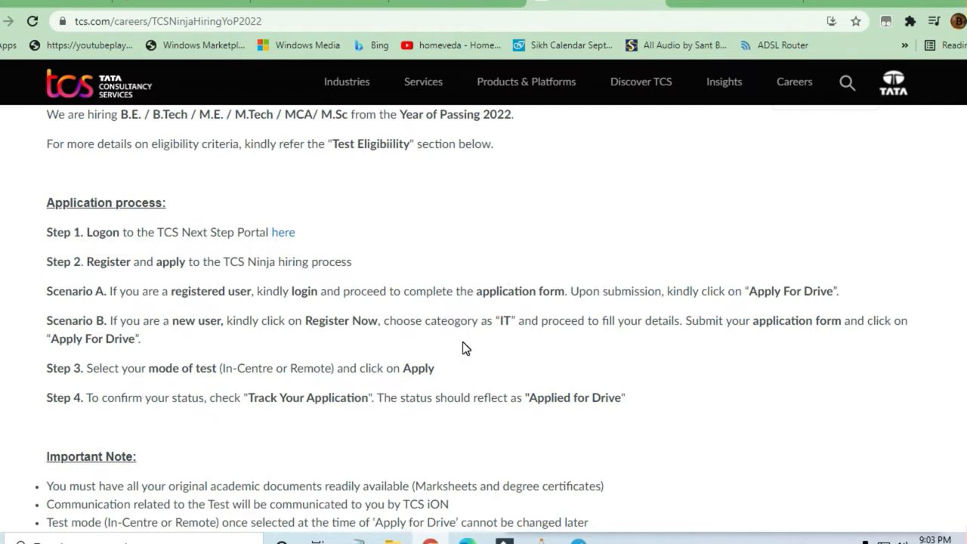
Highlight 'on Apply' and the Centre or Remote test mode text in Step 3
scroll("down", 3)
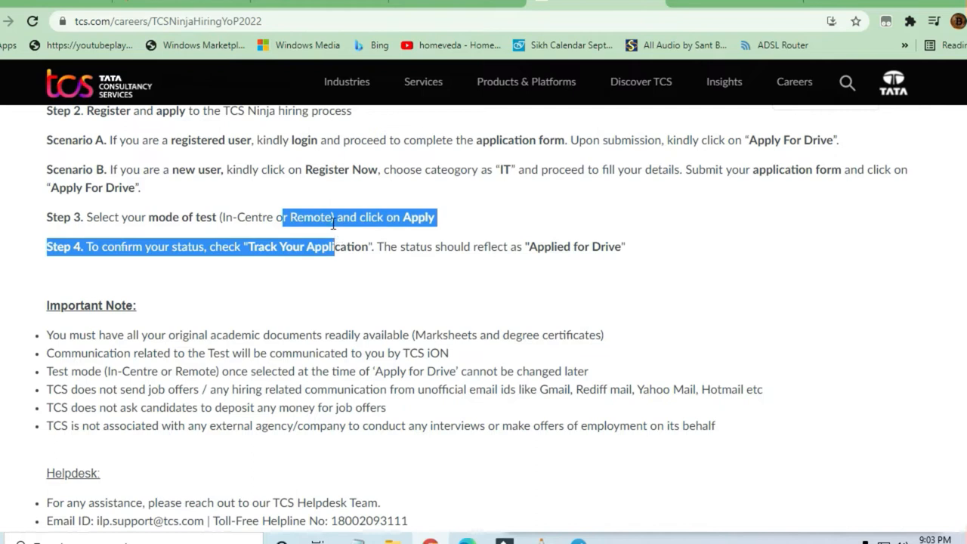
left_click(227, 218)
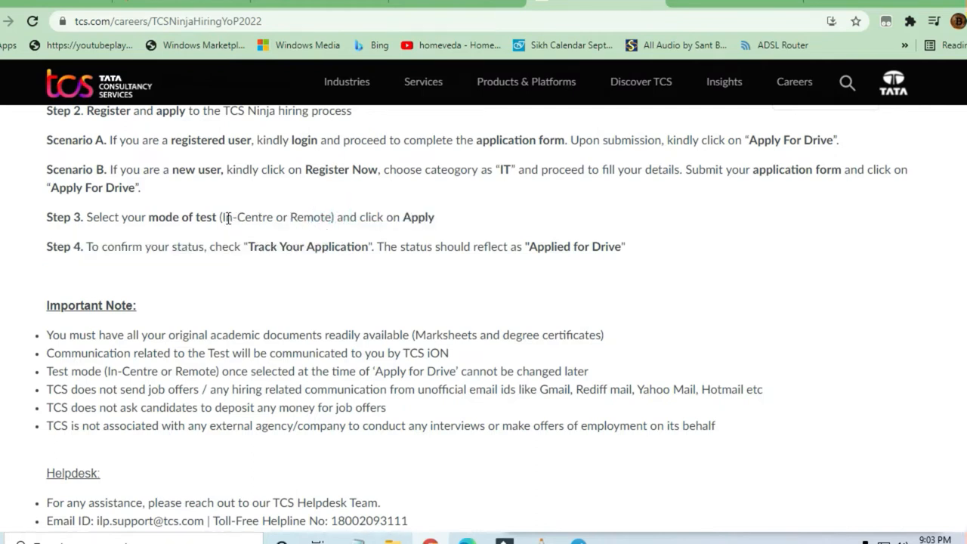
left_click_drag(238, 217, 333, 217)
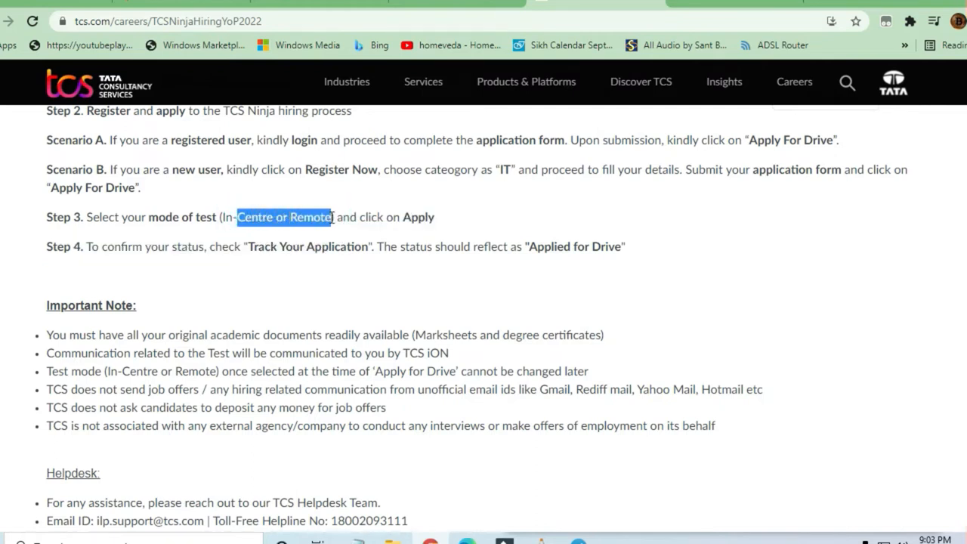
left_click(151, 217)
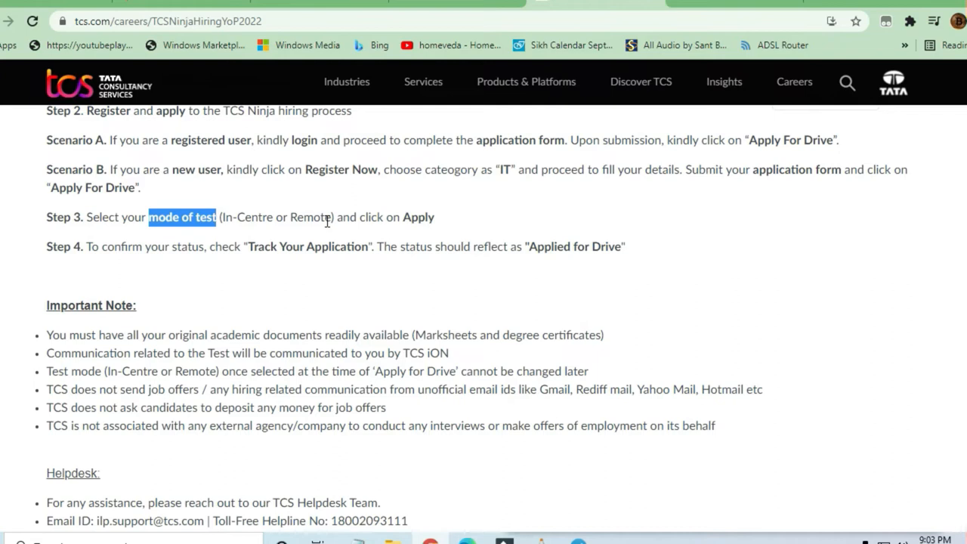
mouse_move(381, 222)
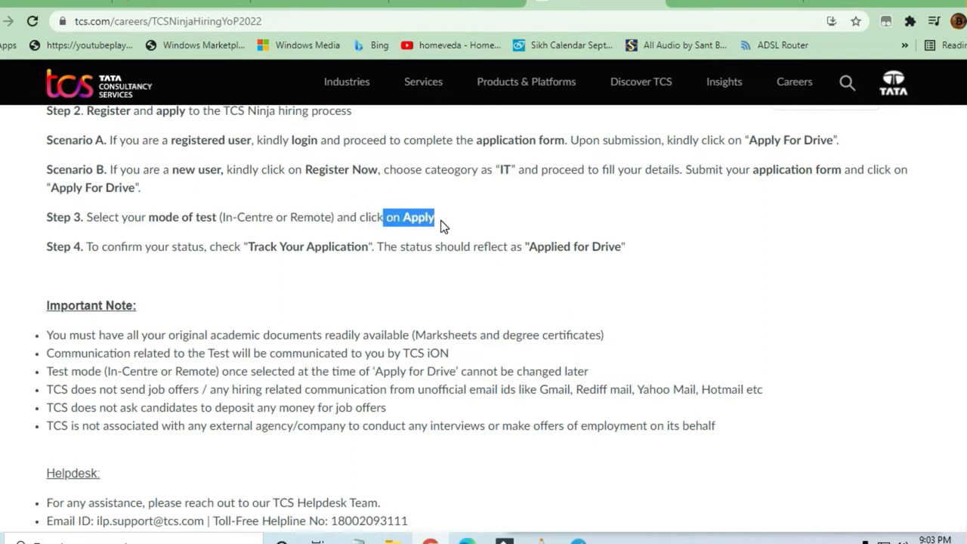
Scroll to the Important Note and highlight the line about original academic documents
scroll("down", 3)
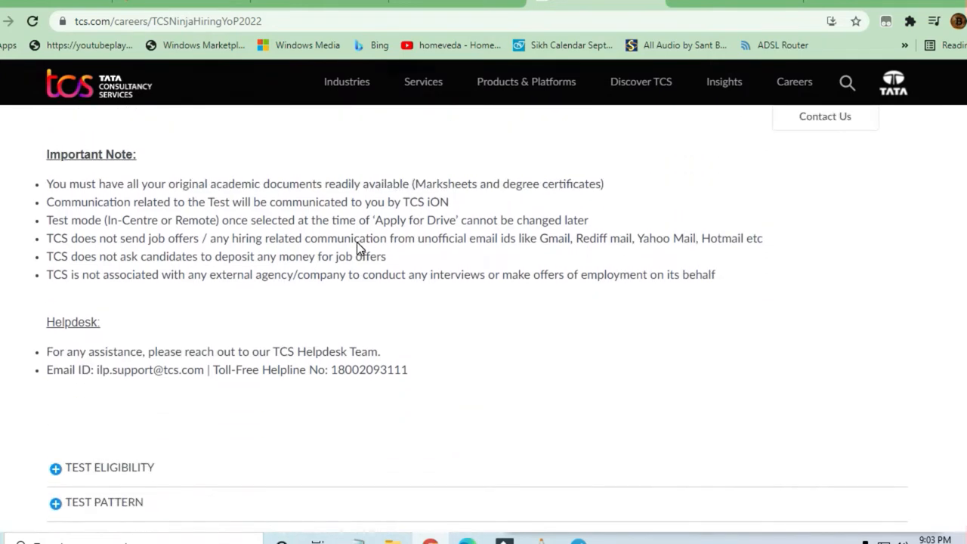
left_click_drag(138, 184, 255, 183)
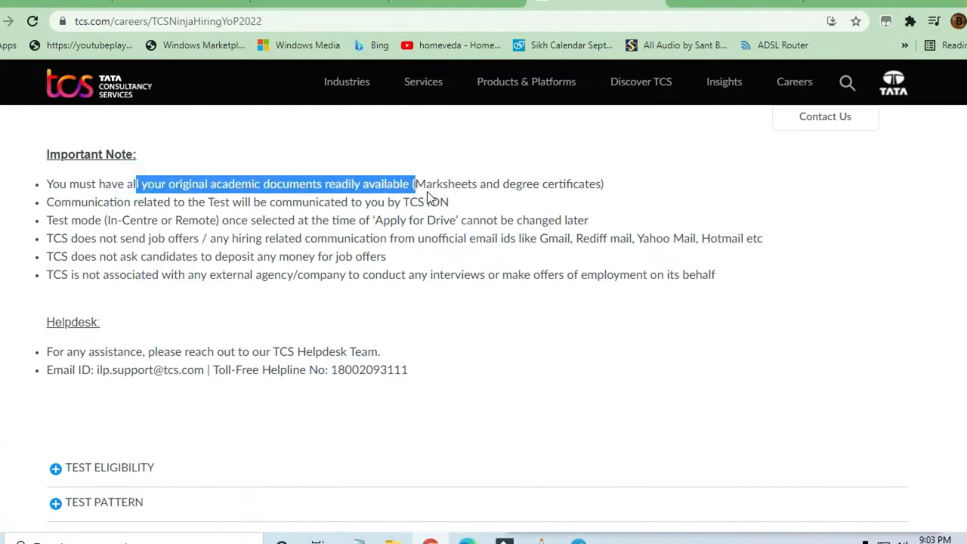
mouse_move(291, 212)
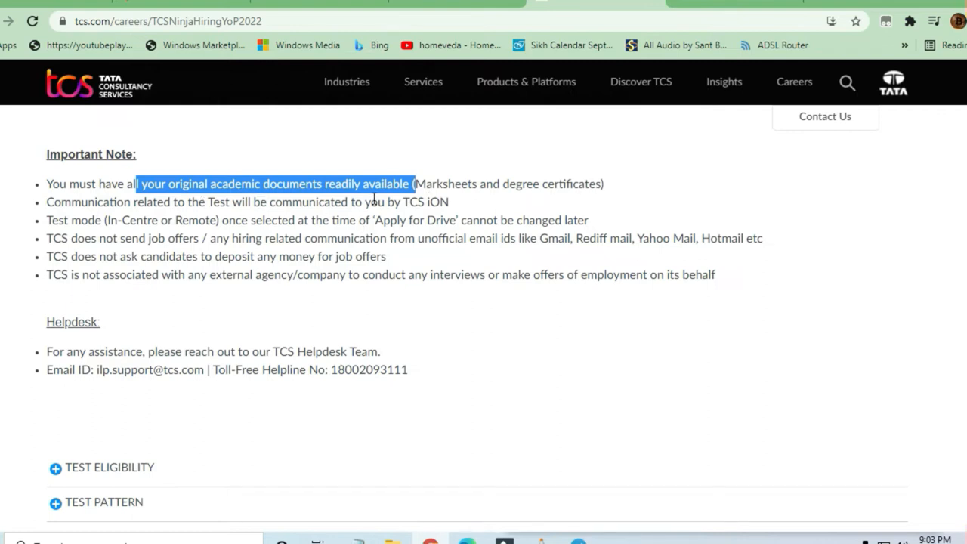
mouse_move(431, 218)
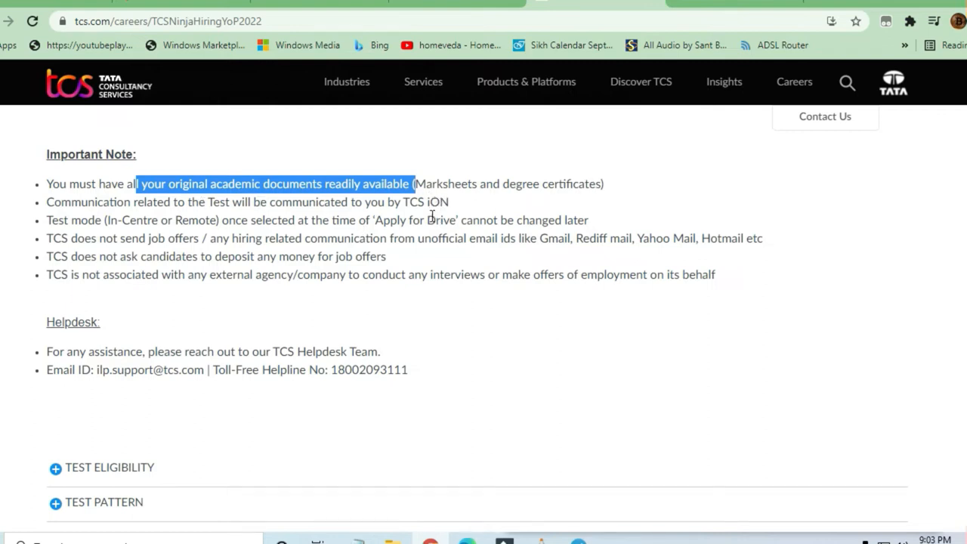
mouse_move(593, 233)
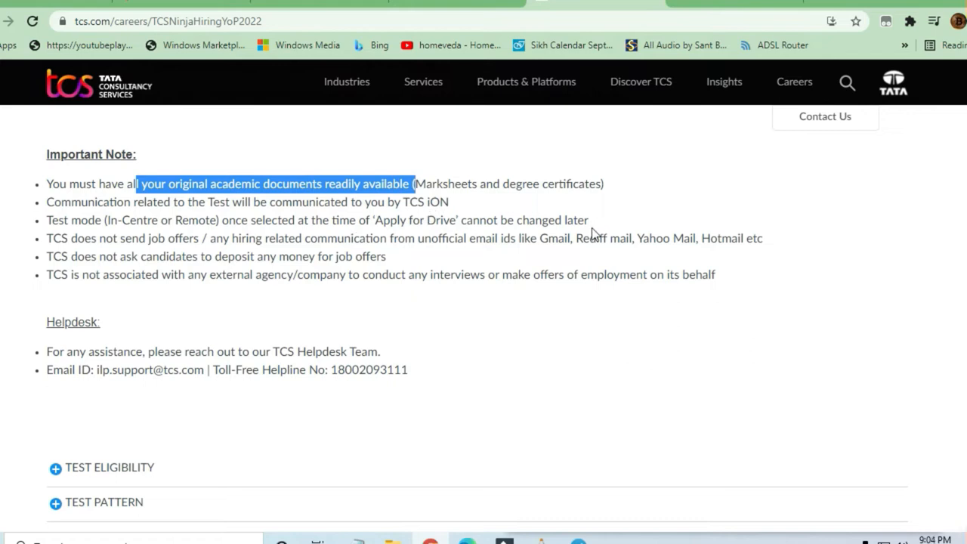
mouse_move(378, 219)
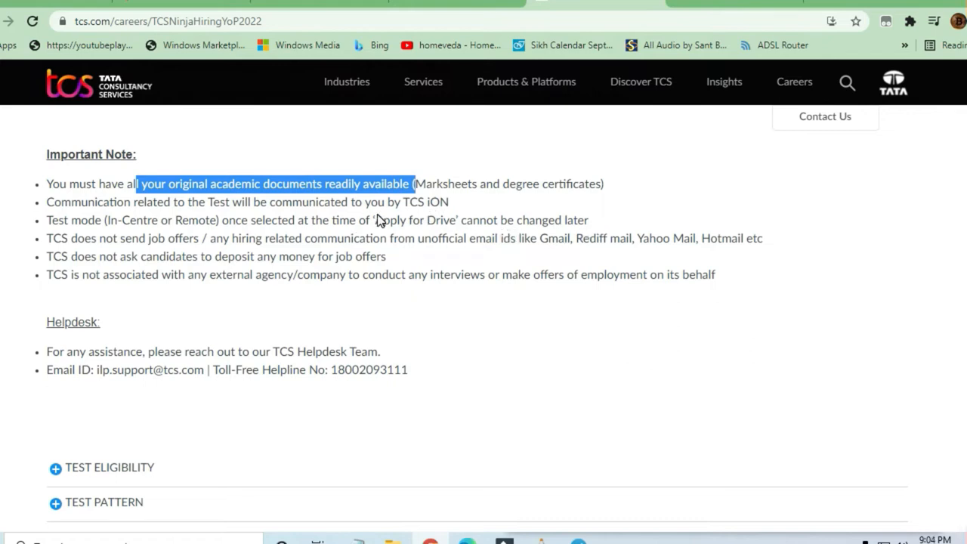
mouse_move(357, 233)
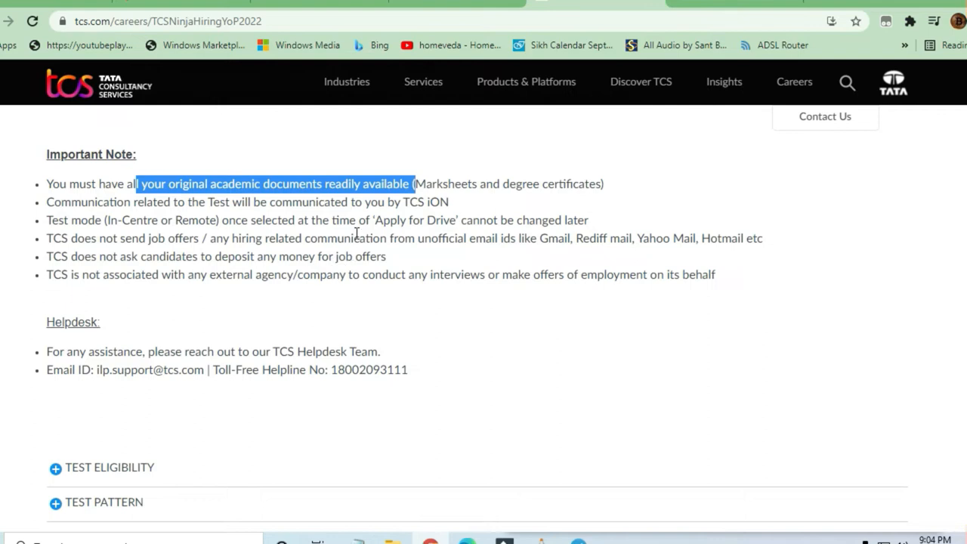
mouse_move(178, 225)
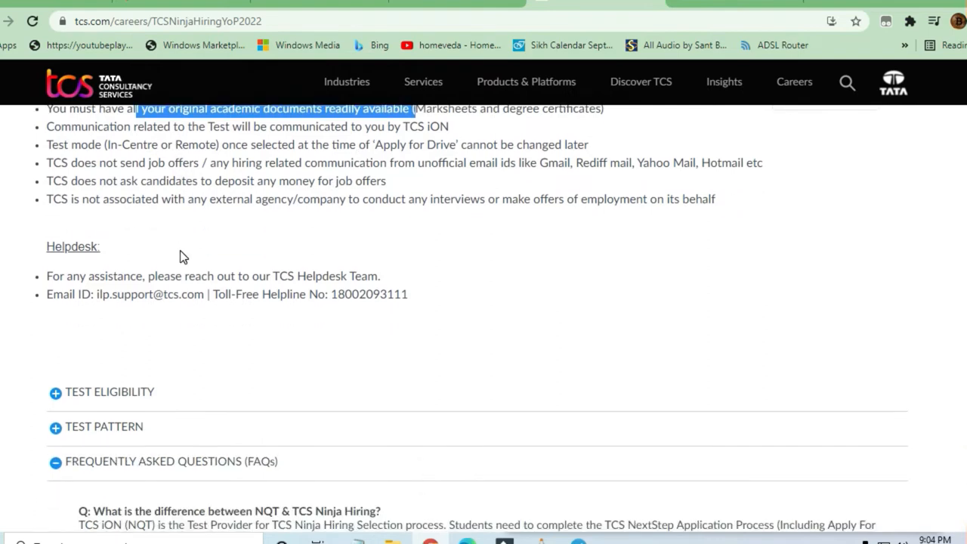
Scroll past Test Eligibility and Test Pattern to the expanded FAQ answers
scroll("down", 3)
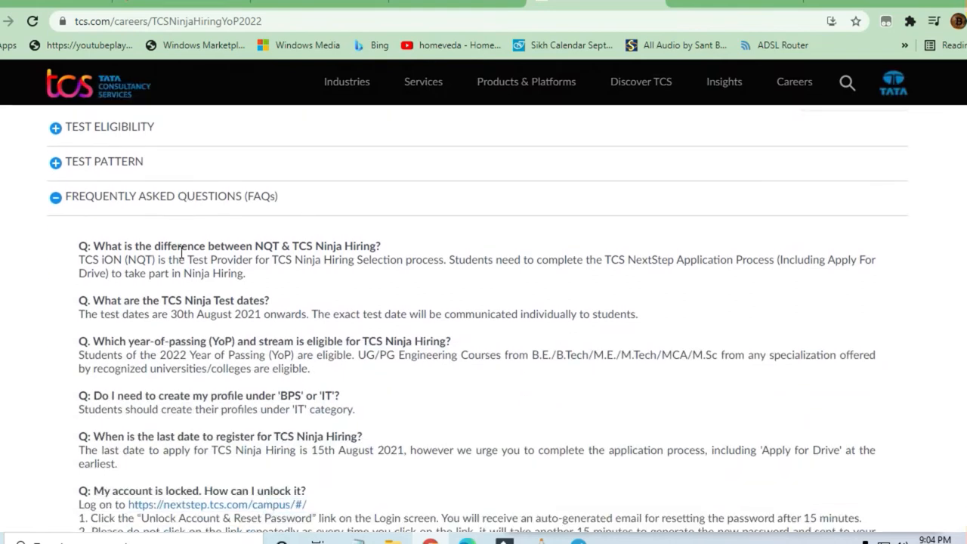
scroll("down", 3)
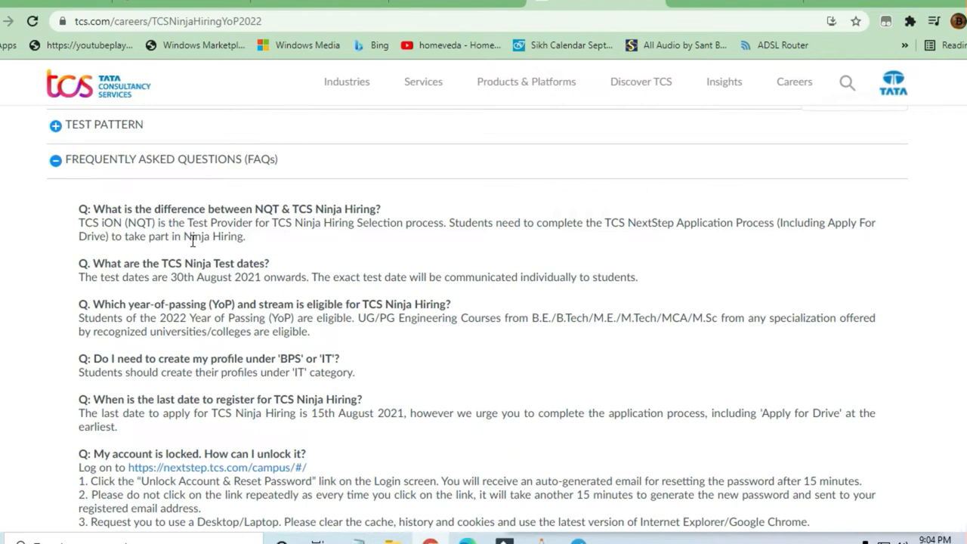
mouse_move(335, 234)
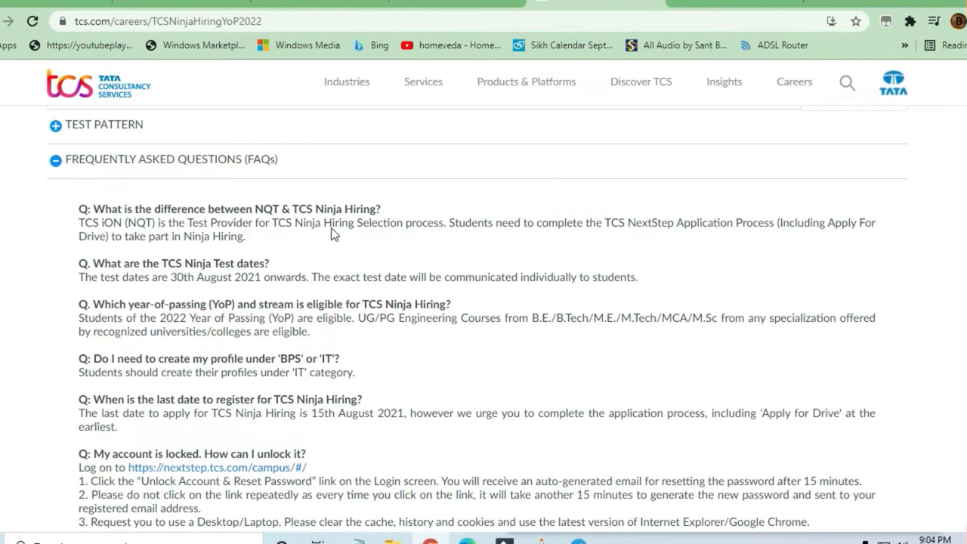
mouse_move(421, 222)
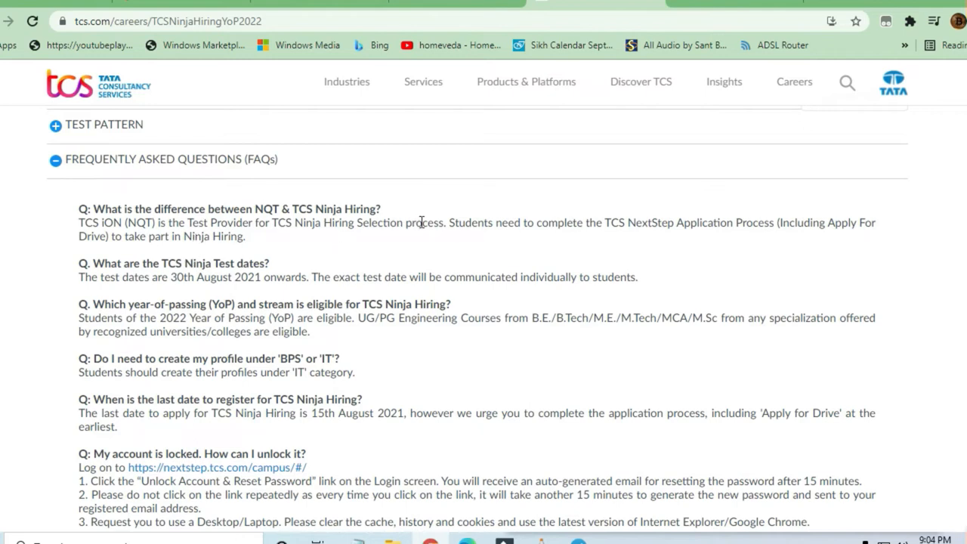
mouse_move(489, 226)
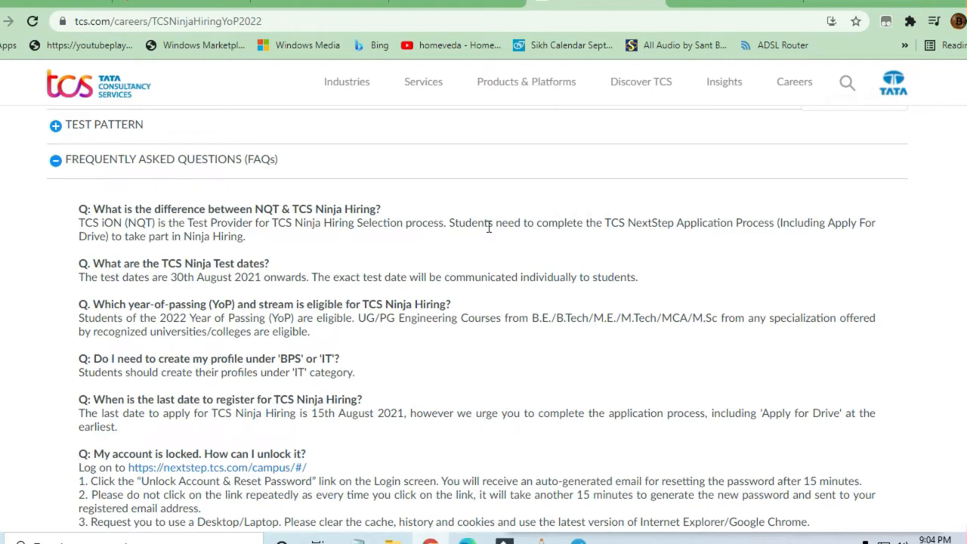
mouse_move(684, 227)
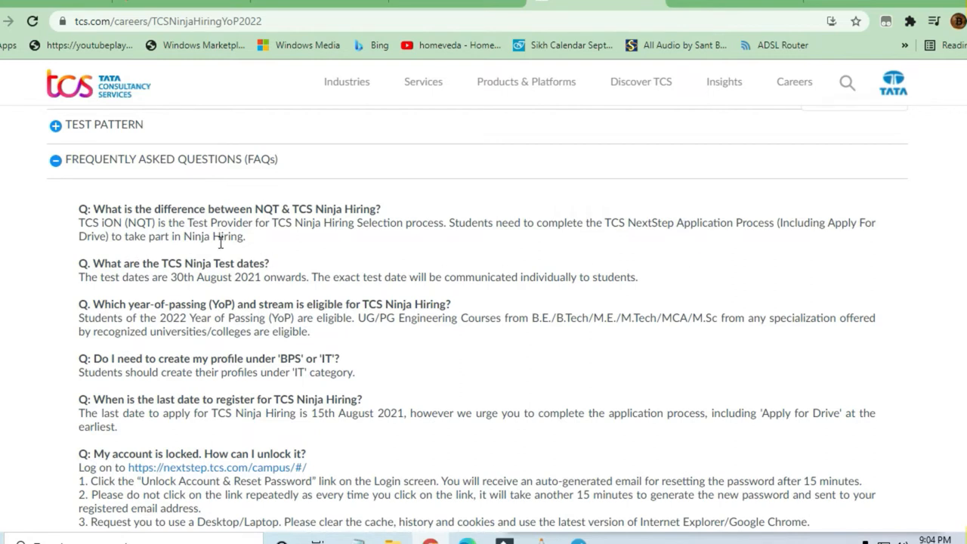
mouse_move(249, 219)
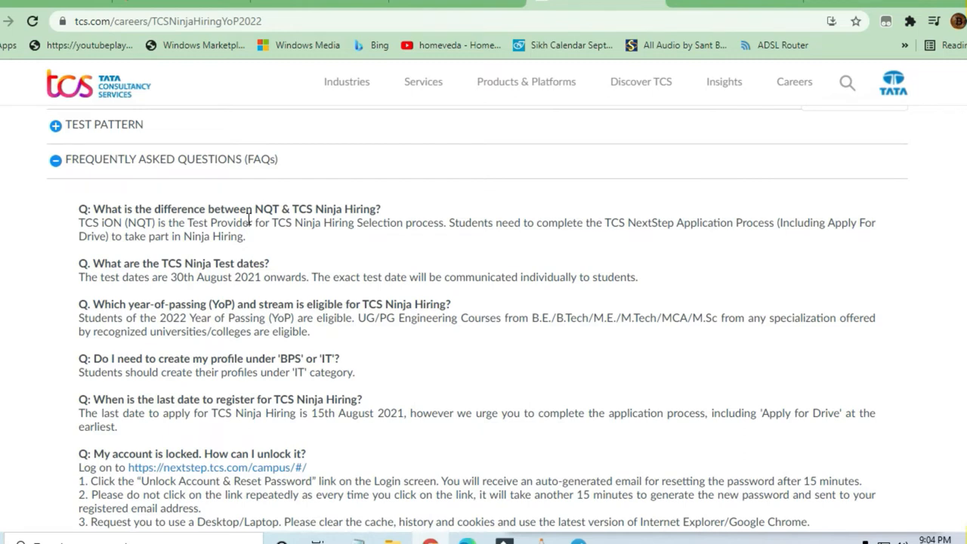
mouse_move(294, 235)
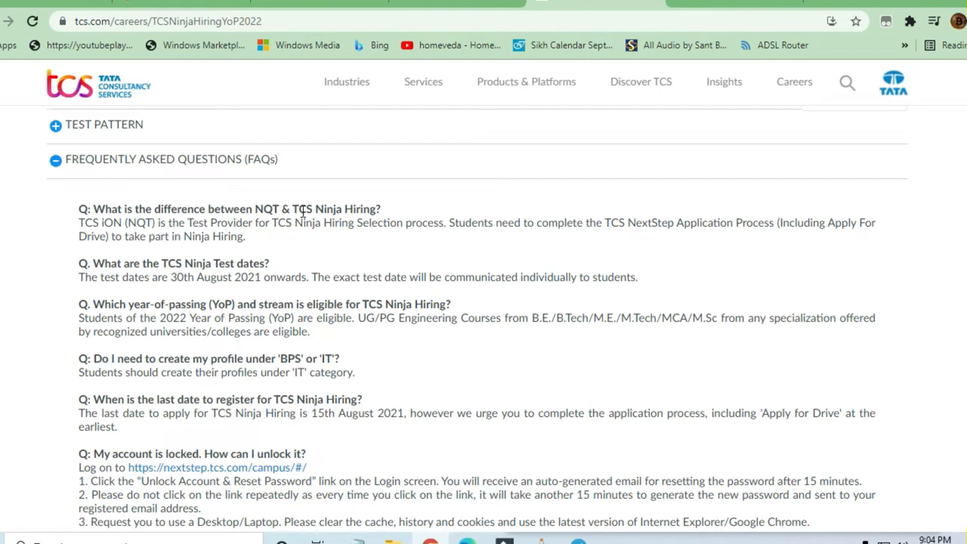
mouse_move(161, 326)
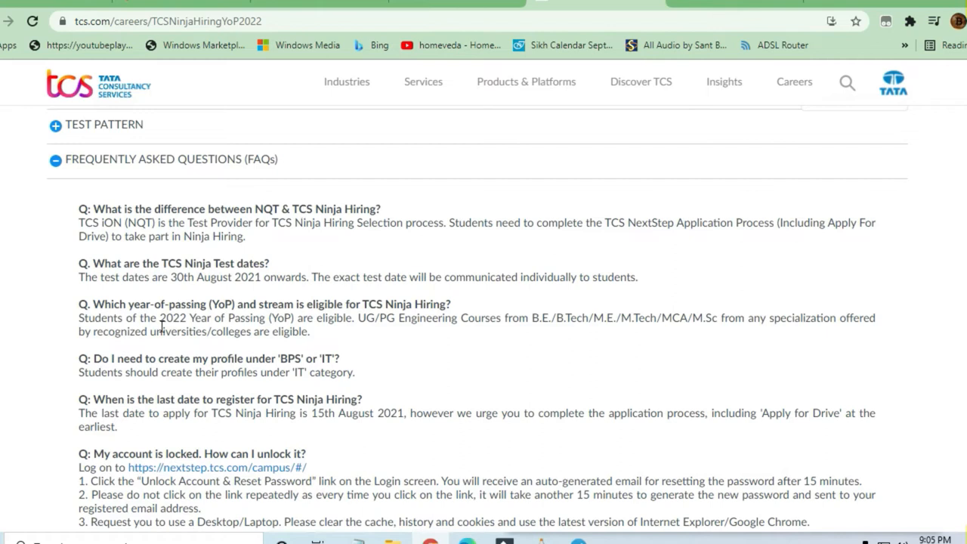
mouse_move(235, 275)
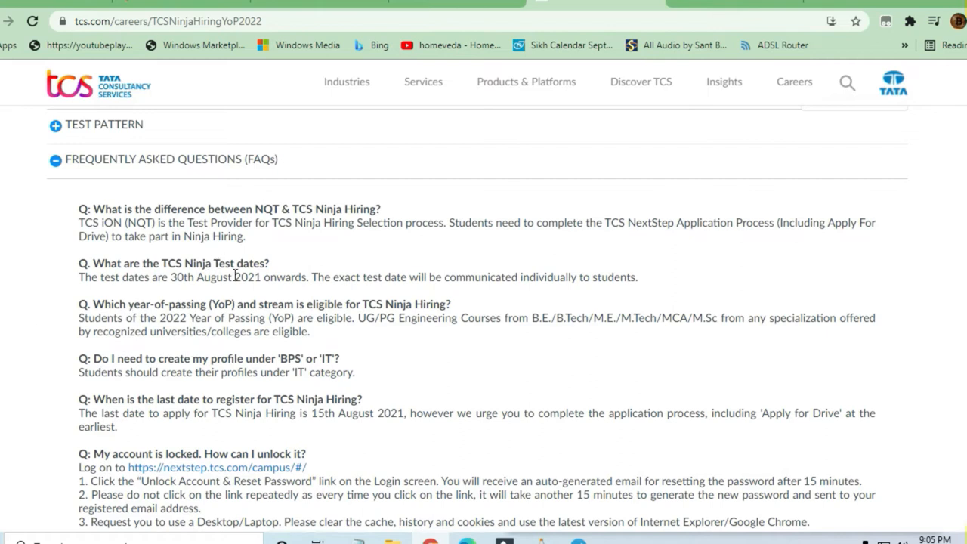
mouse_move(127, 261)
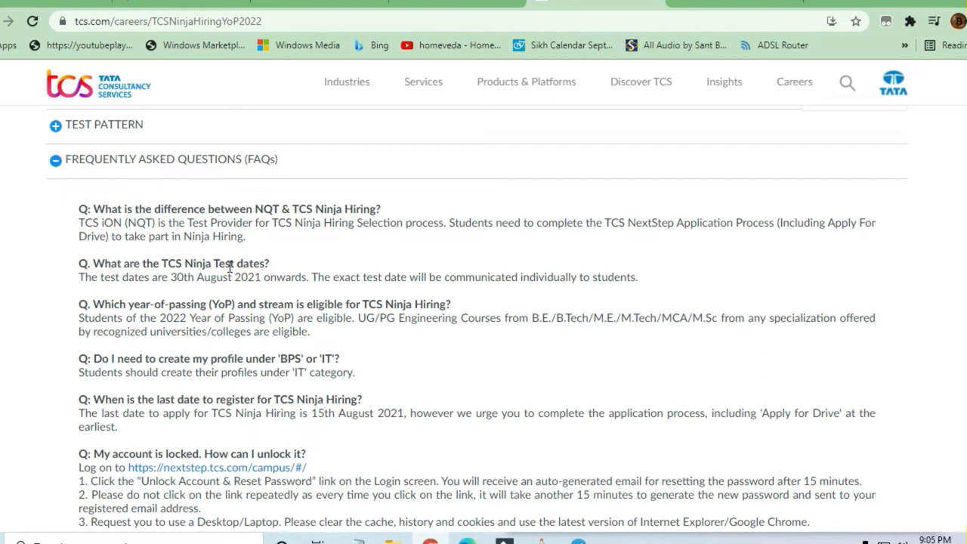
mouse_move(491, 446)
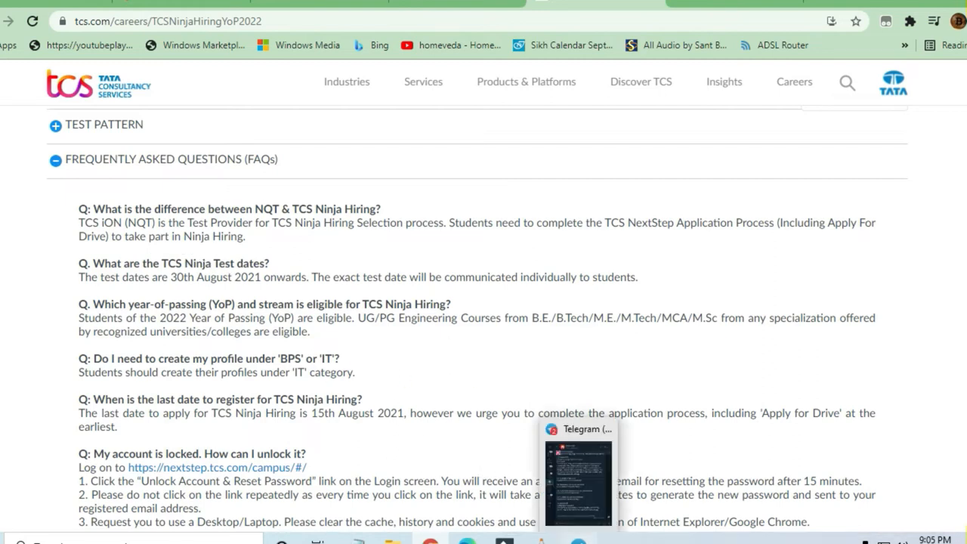
Open Telegram from the taskbar, view the OFF CAMPUS DRIVE channel, and scroll the chats
left_click(579, 428)
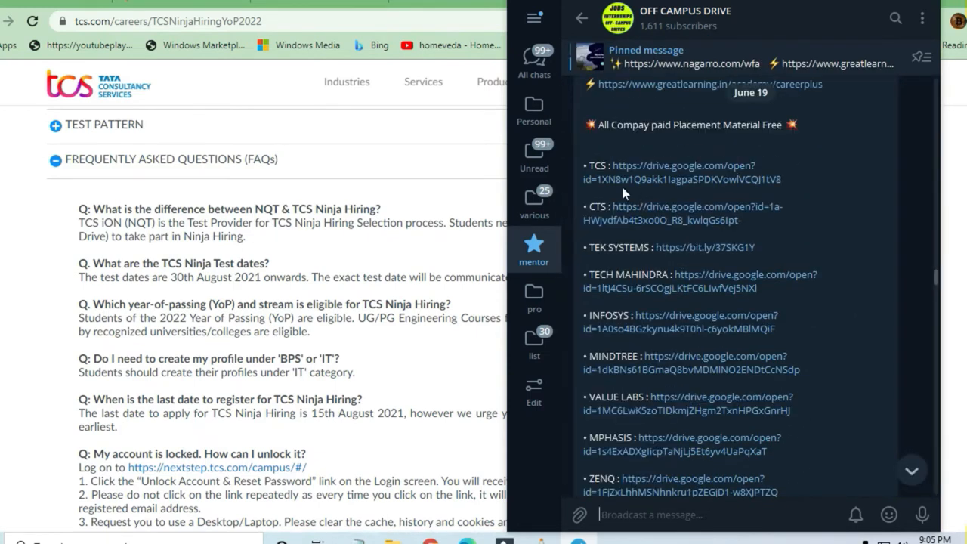
double_click(599, 166)
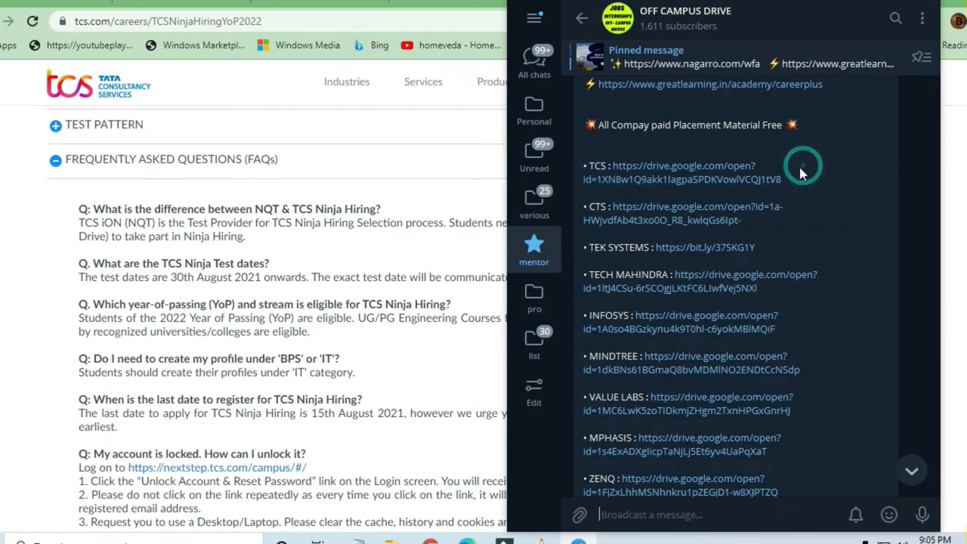
scroll("down", 3)
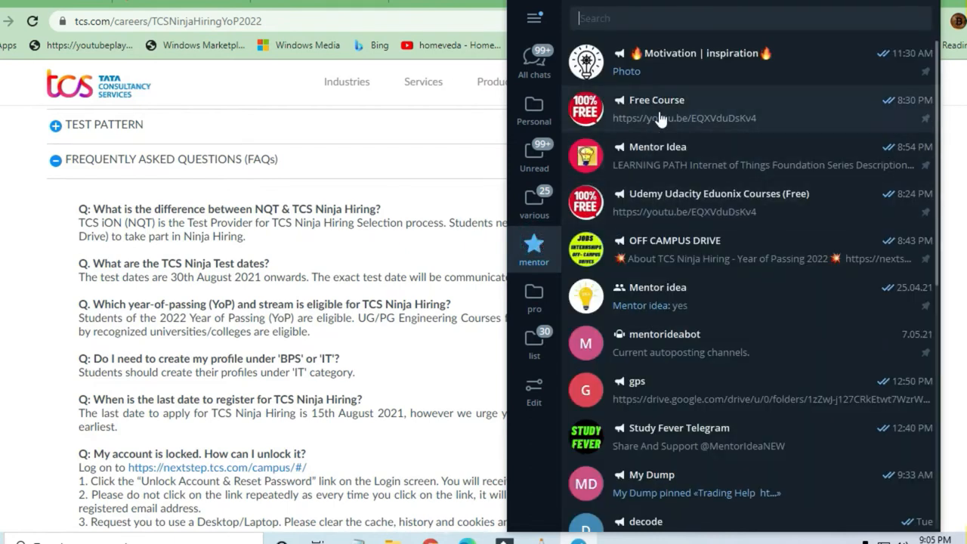
left_click(657, 108)
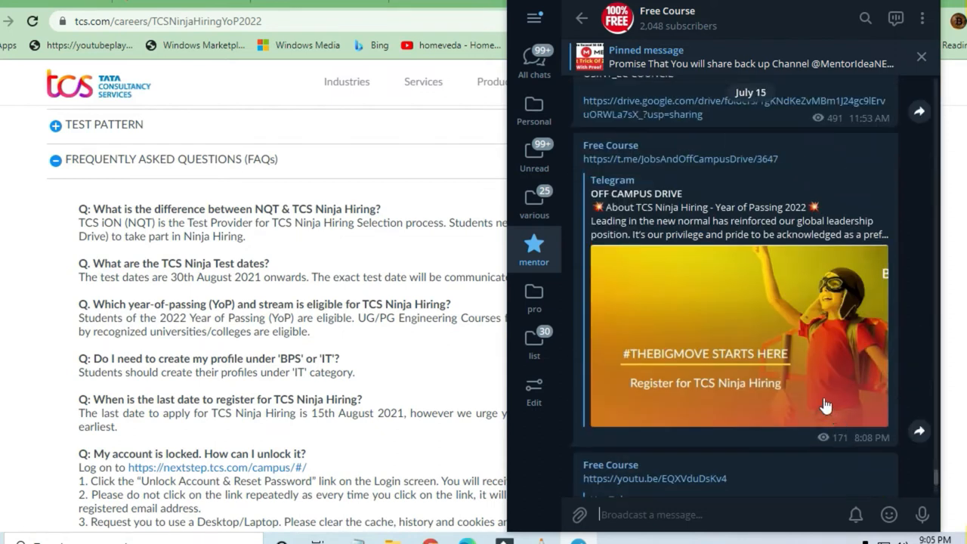
scroll("down", 3)
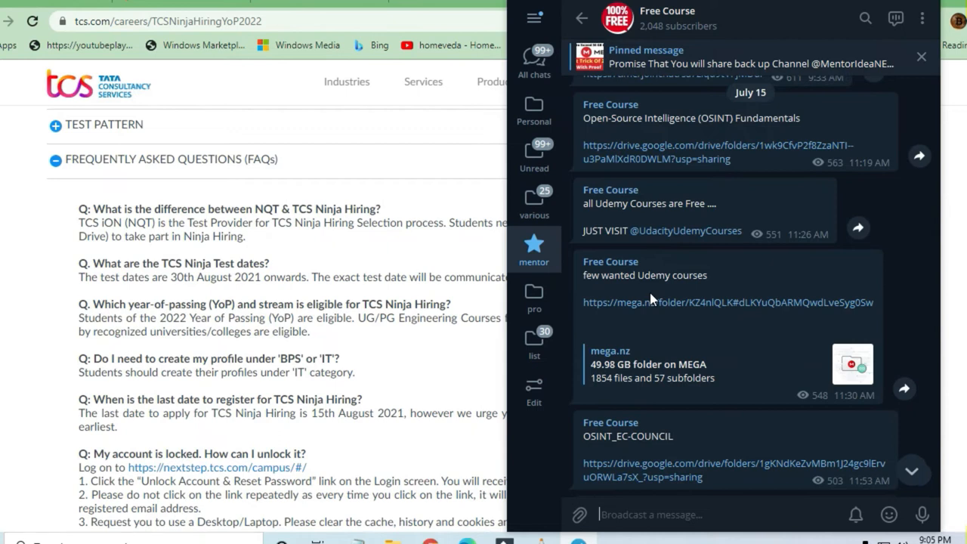
scroll("down", 3)
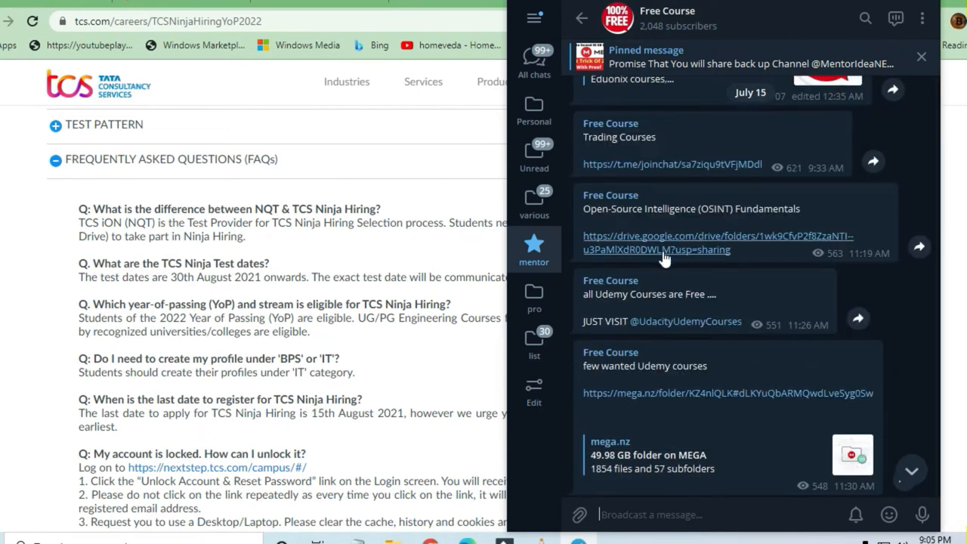
scroll("down", 3)
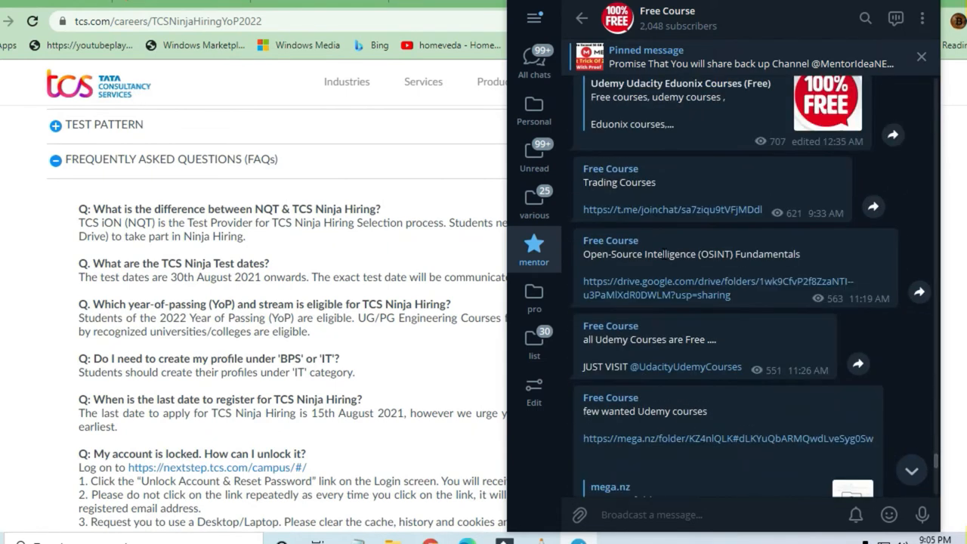
scroll("down", 3)
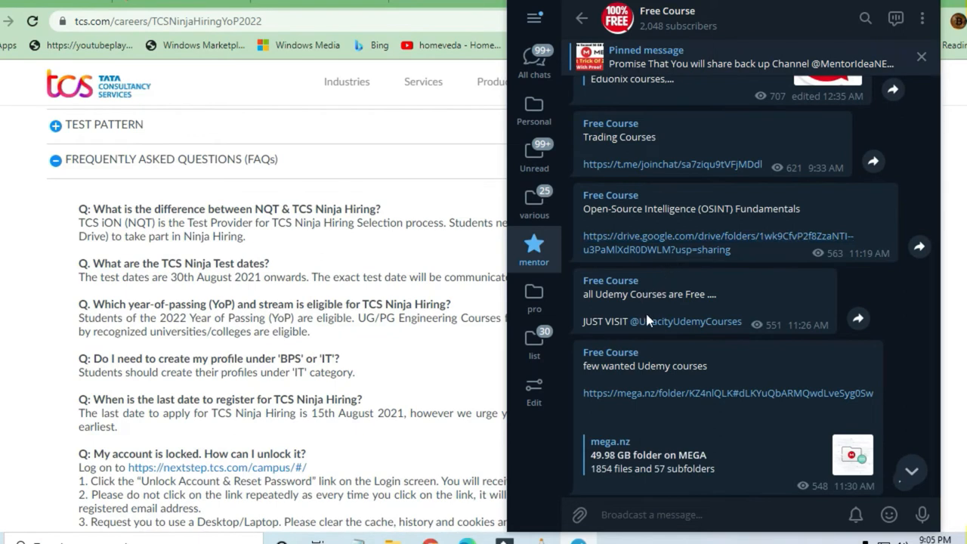
scroll("down", 3)
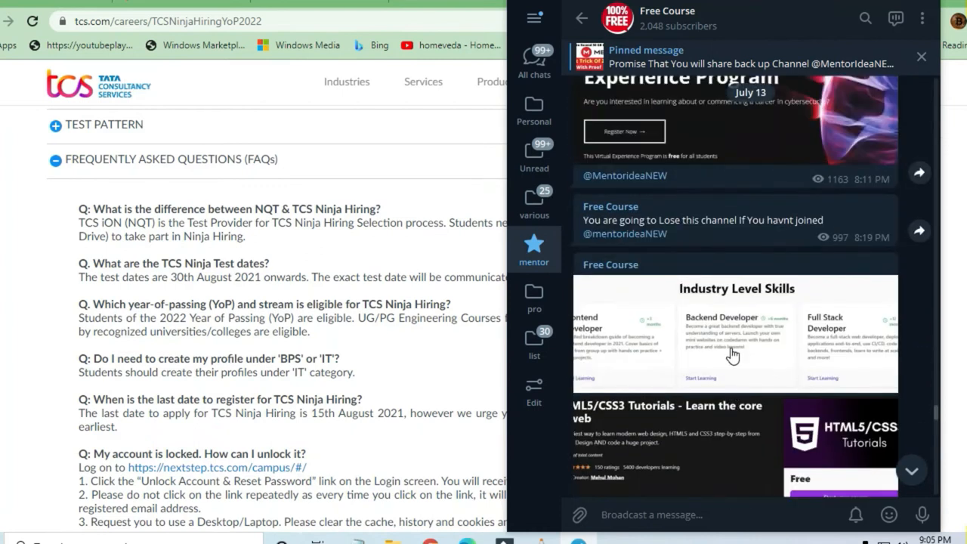
scroll("down", 3)
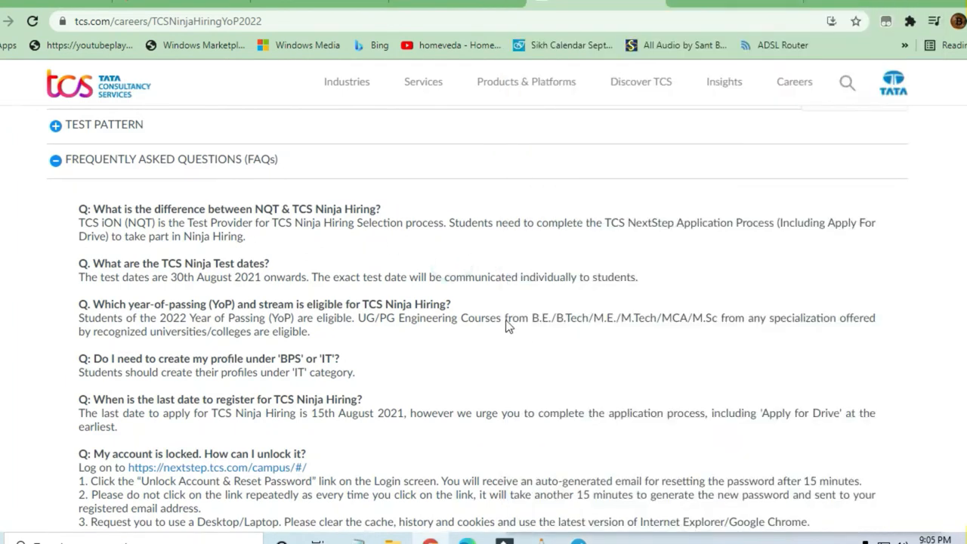
mouse_move(414, 277)
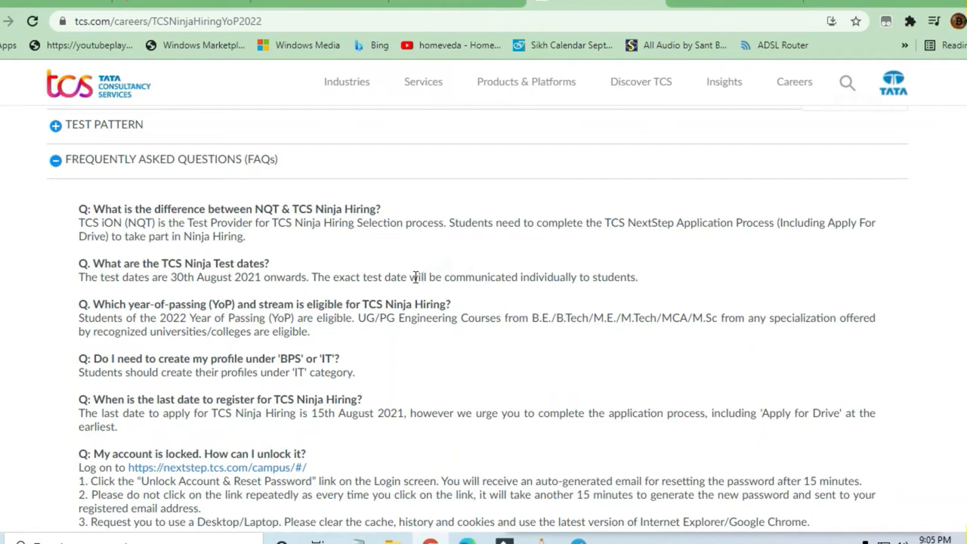
mouse_move(154, 227)
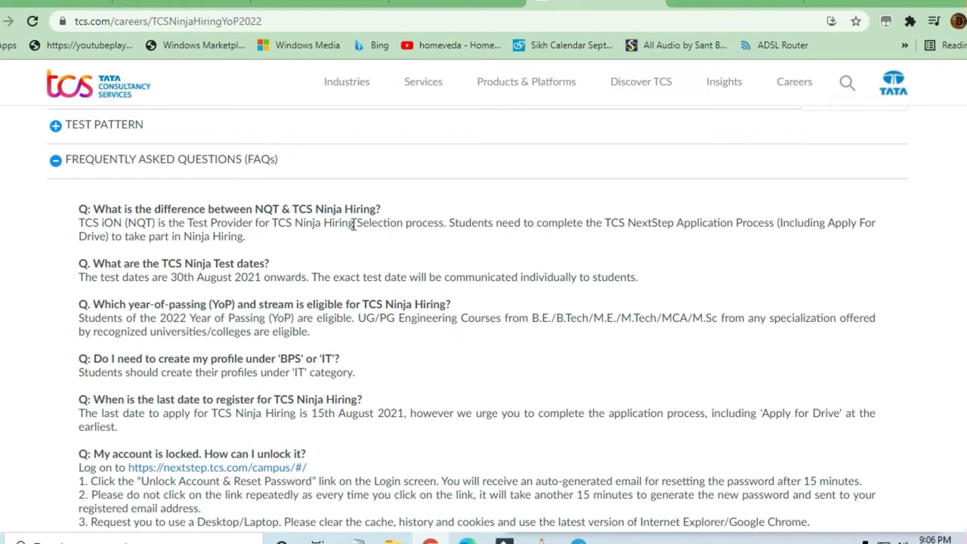
mouse_move(139, 264)
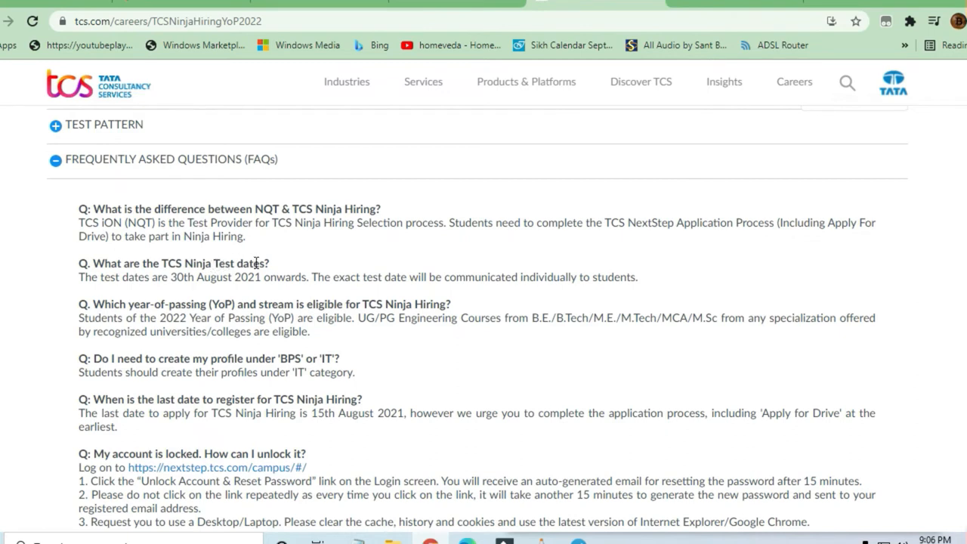
mouse_move(280, 281)
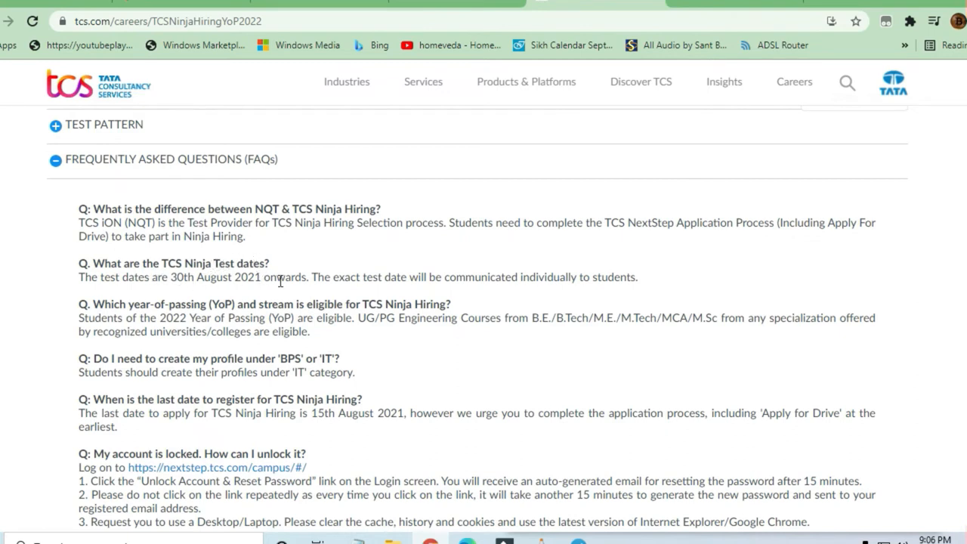
mouse_move(185, 317)
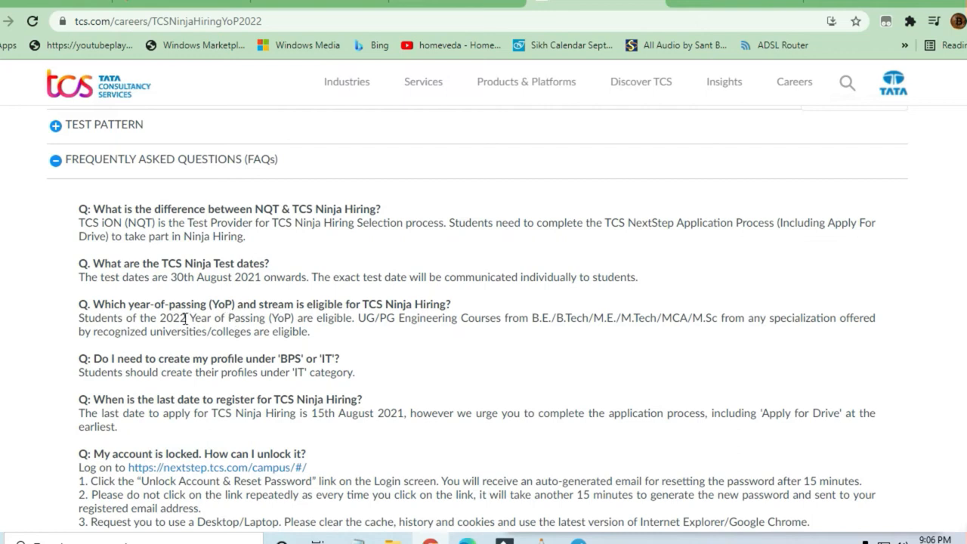
Highlight the 2022 Year of Passing eligibility phrase and the list of eligible degrees
left_click_drag(159, 317, 316, 317)
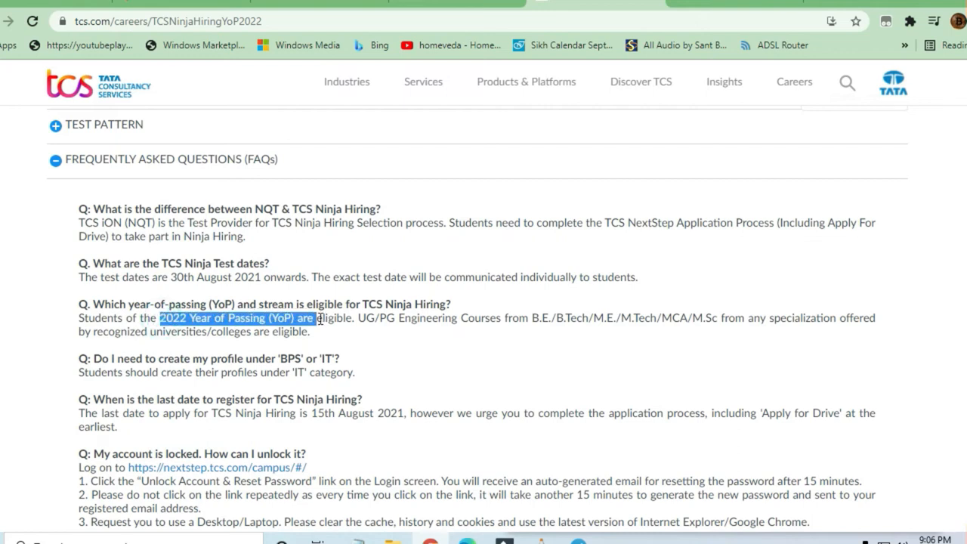
scroll("down", 3)
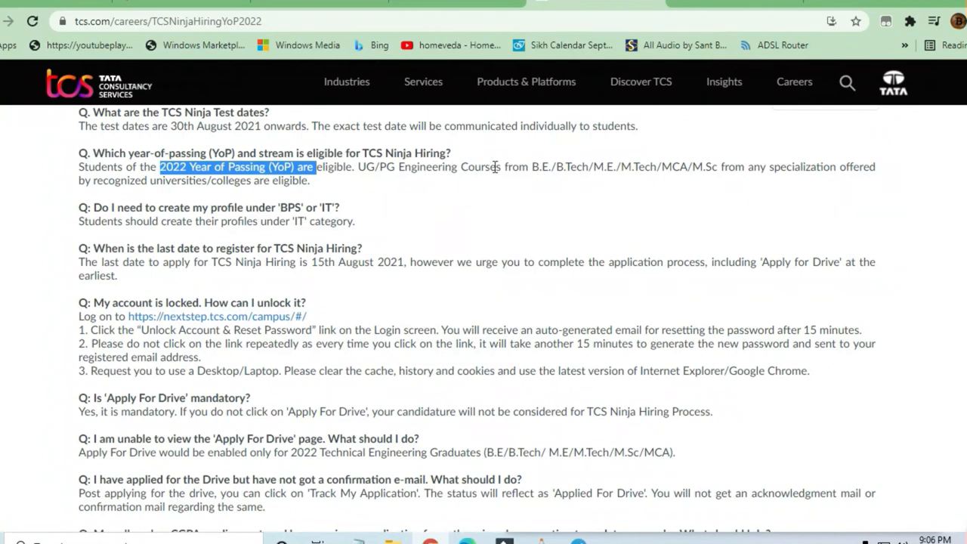
mouse_move(695, 166)
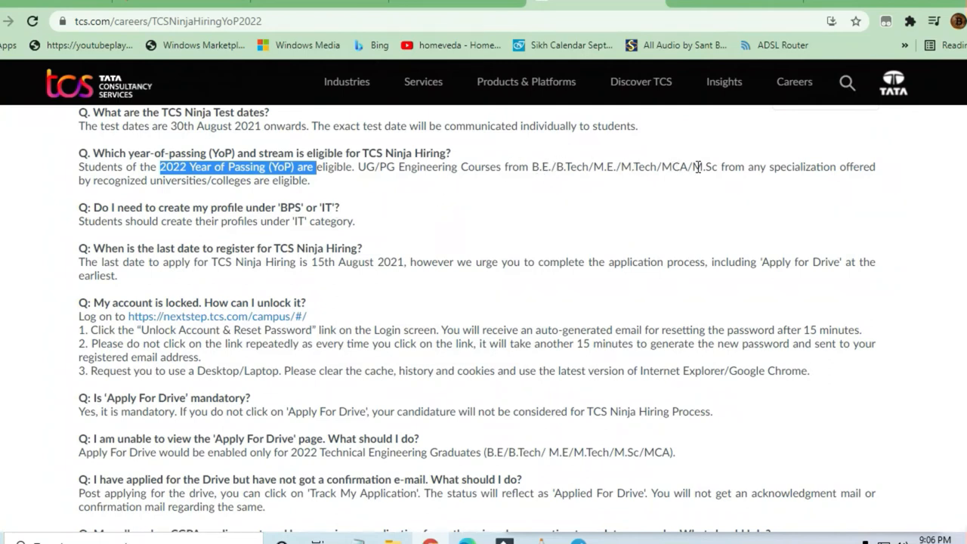
left_click(721, 168)
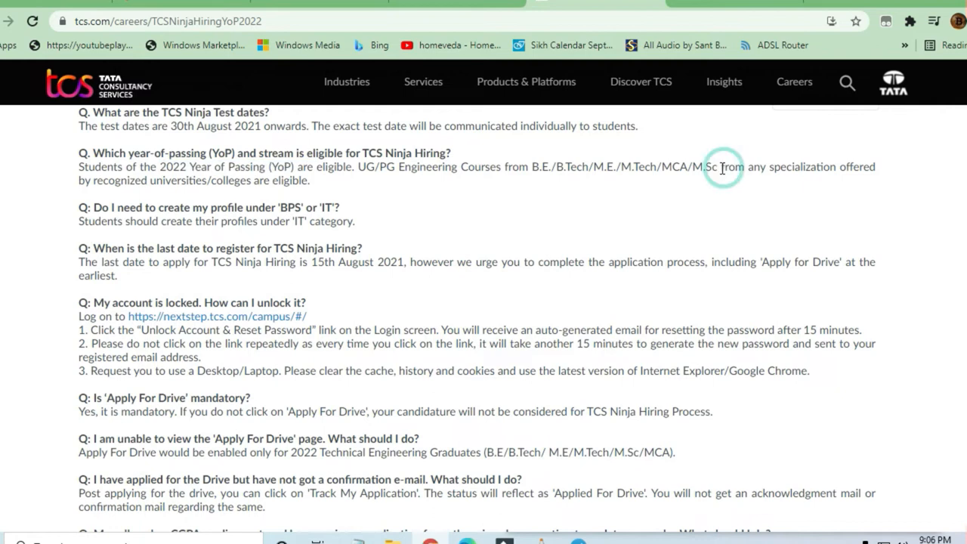
left_click_drag(521, 166, 736, 166)
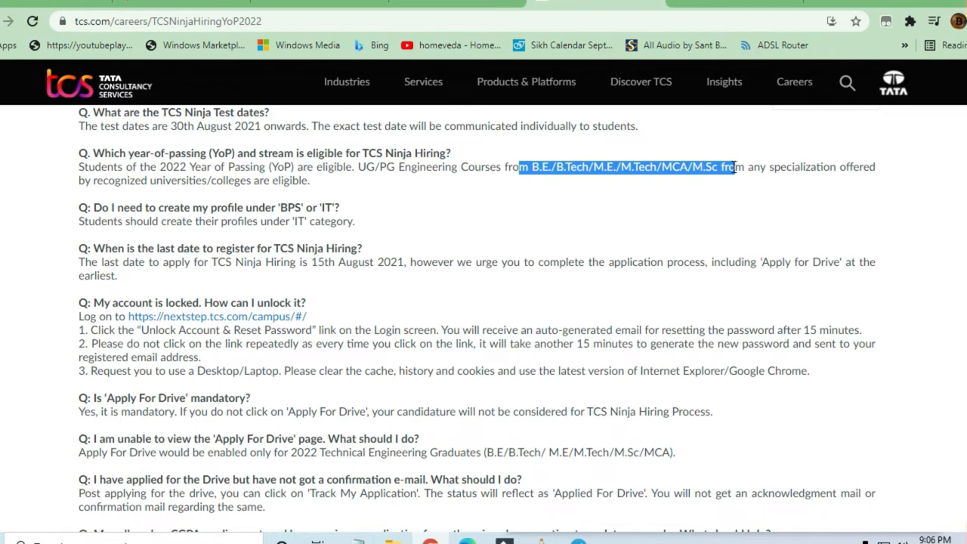
mouse_move(503, 169)
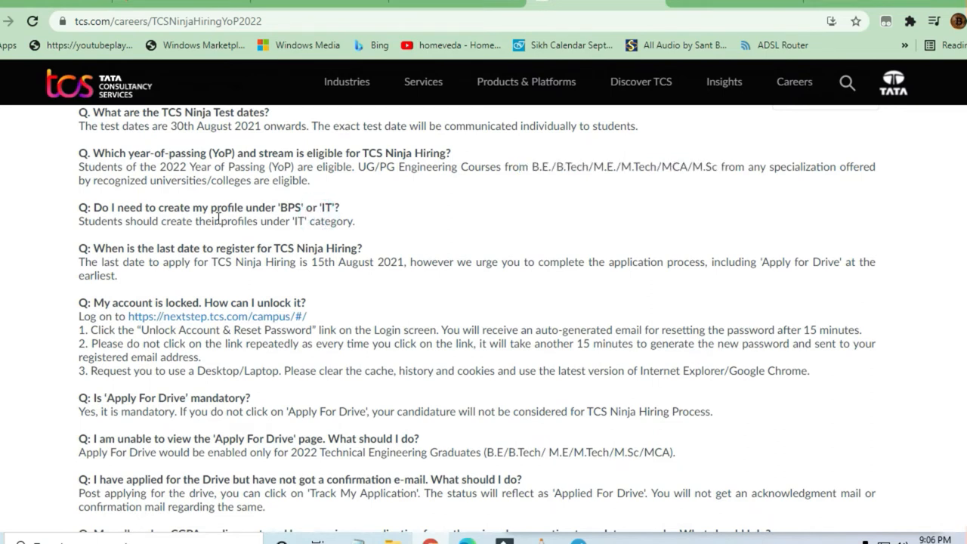
mouse_move(200, 234)
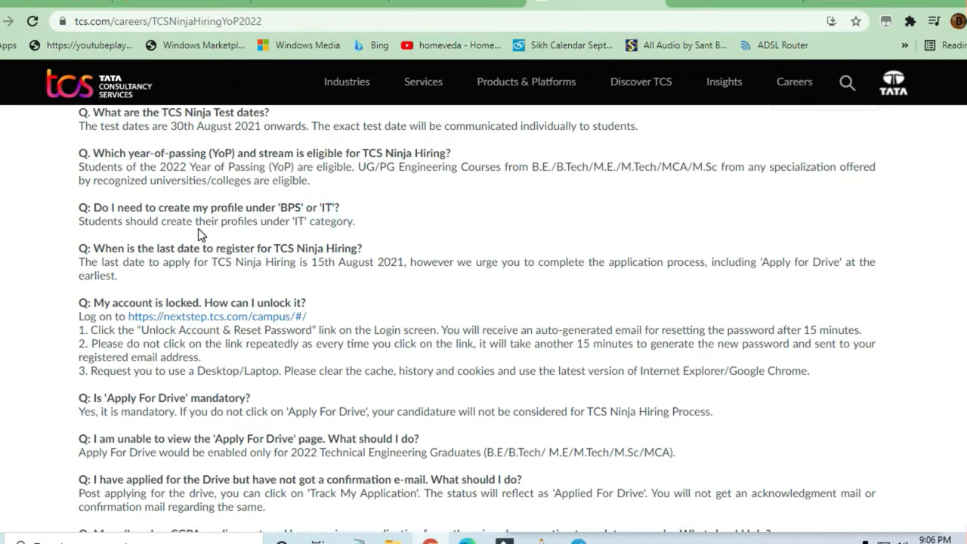
mouse_move(285, 229)
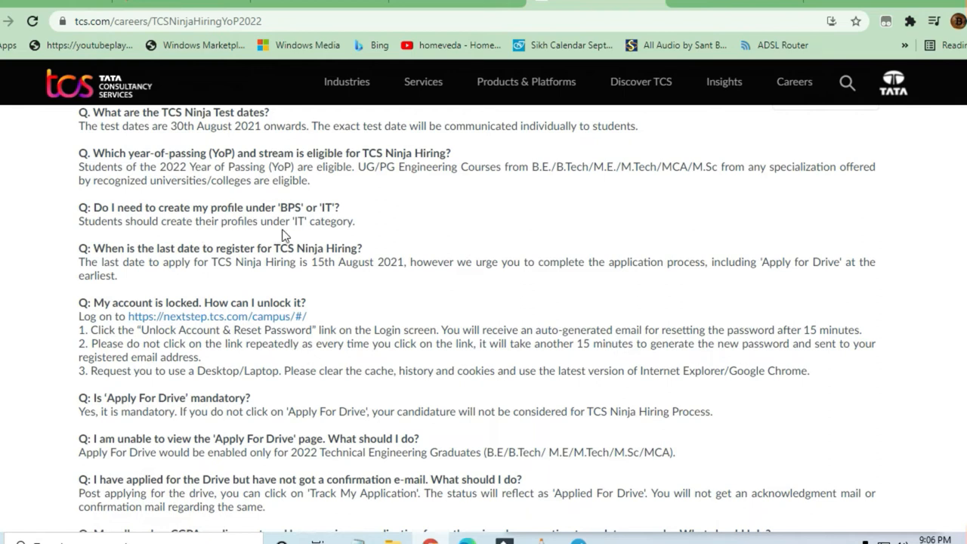
mouse_move(288, 219)
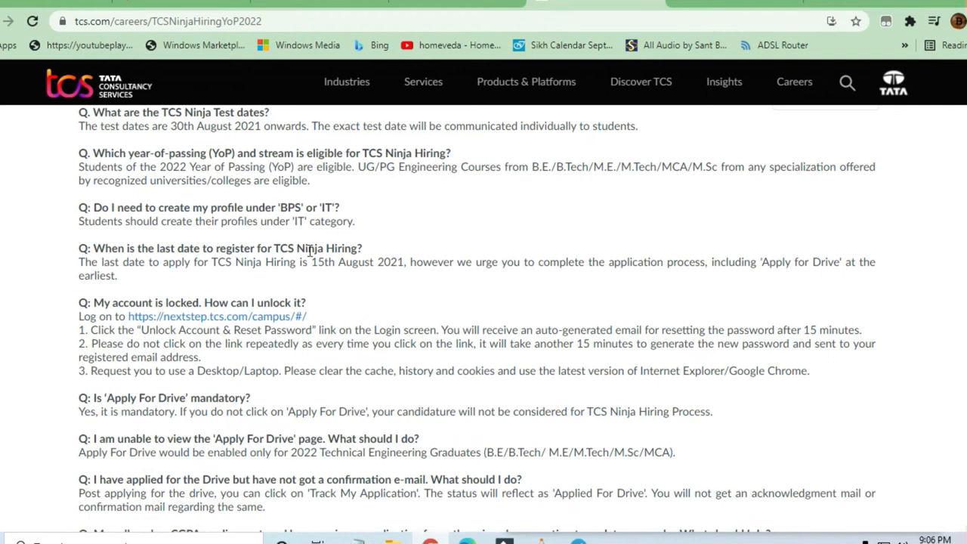
mouse_move(325, 250)
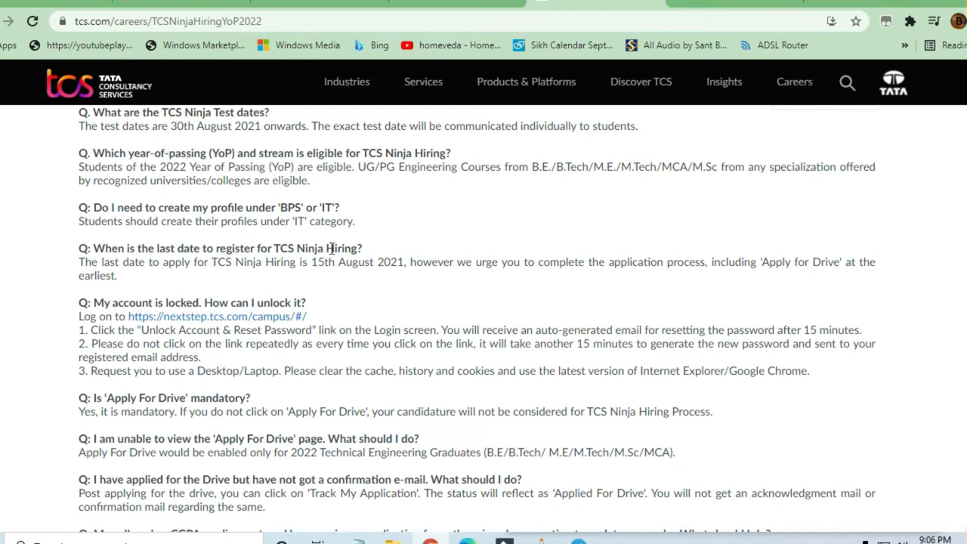
Scroll through the remaining FAQ answers to the end and back up
scroll("down", 3)
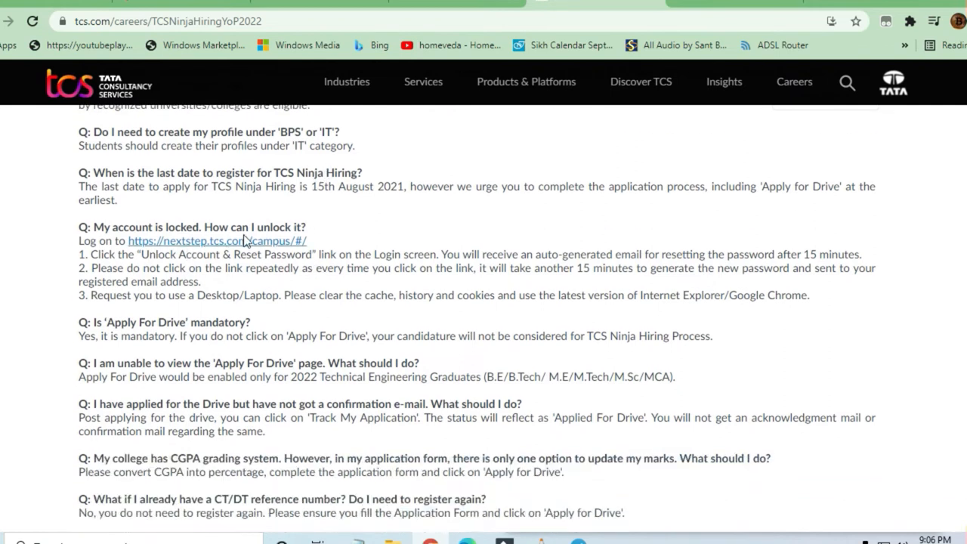
scroll("down", 3)
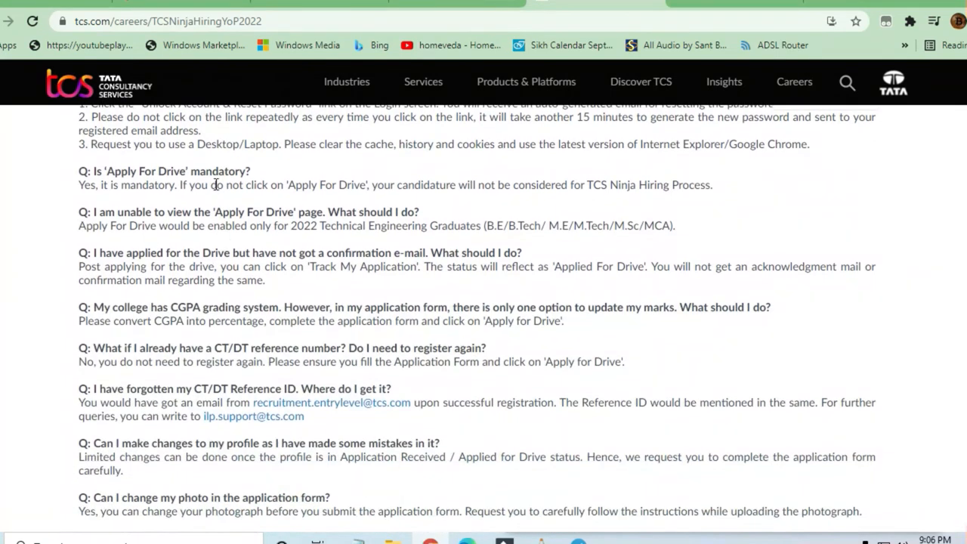
scroll("down", 3)
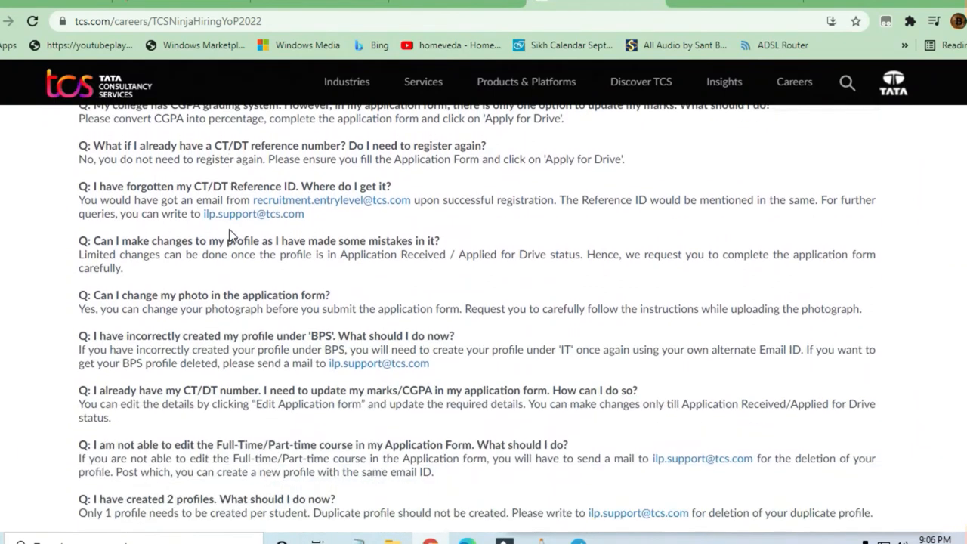
scroll("down", 3)
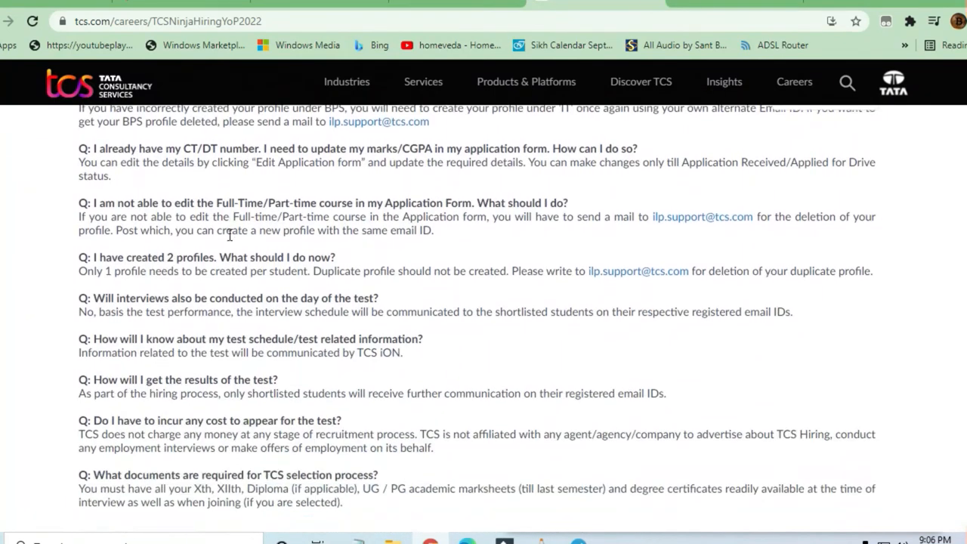
scroll("down", 3)
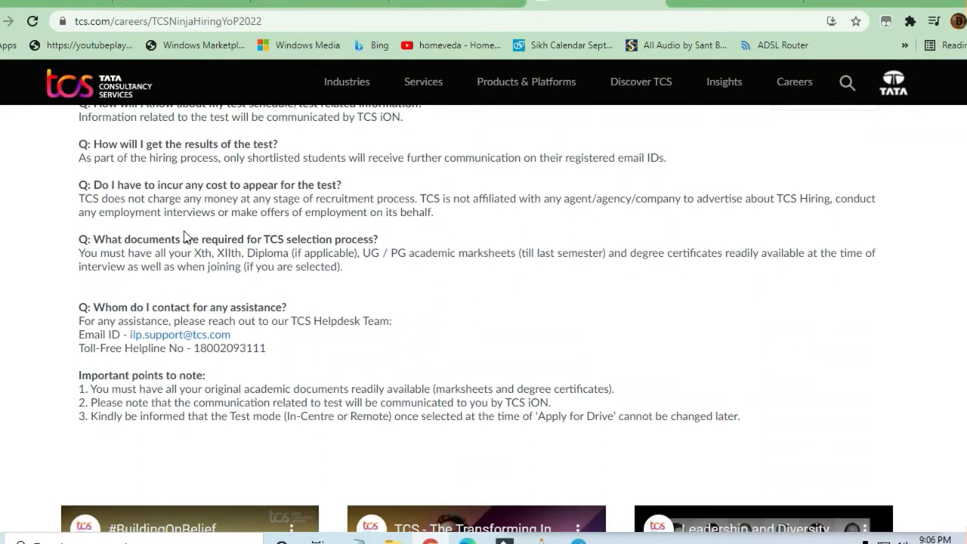
scroll("up", 3)
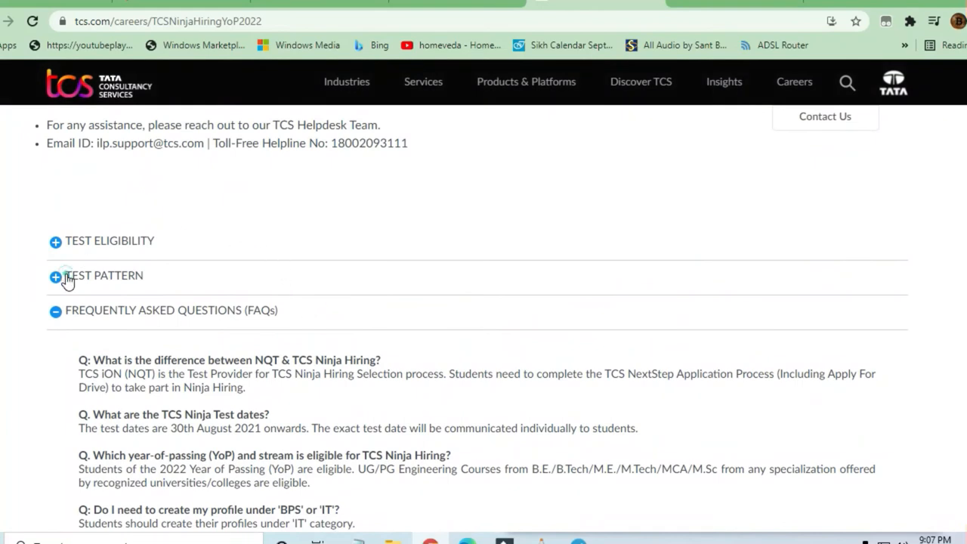
Expand TEST PATTERN and mark the '120 mins' Part A total in the table
left_click(55, 277)
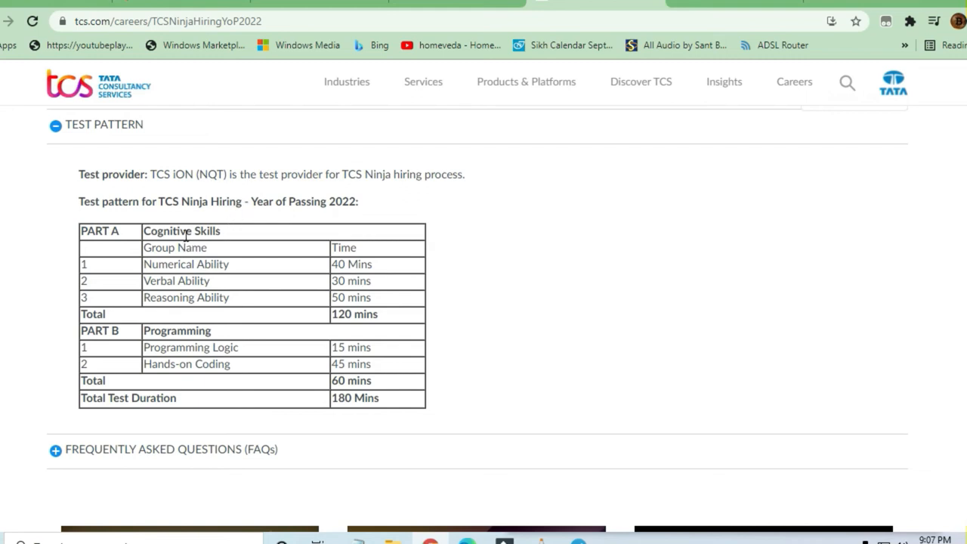
mouse_move(175, 269)
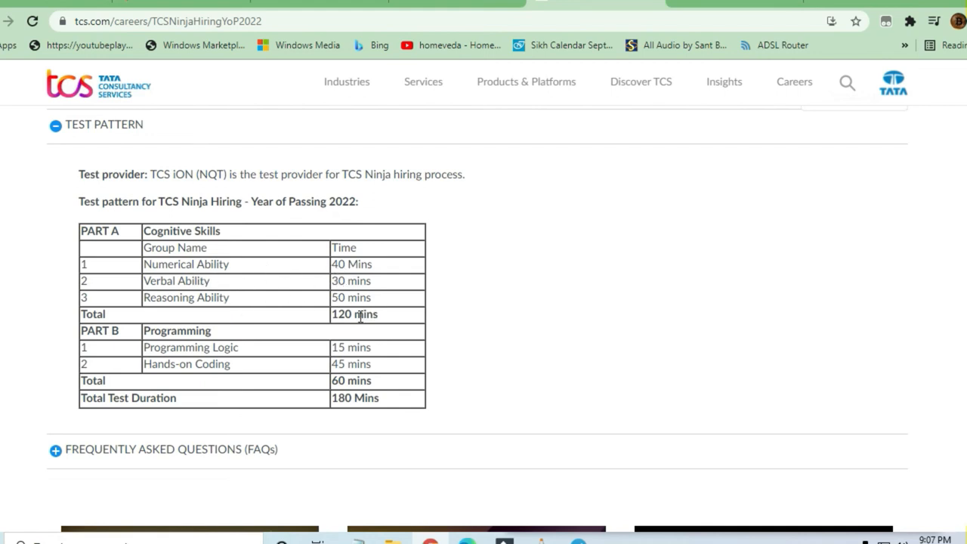
double_click(354, 315)
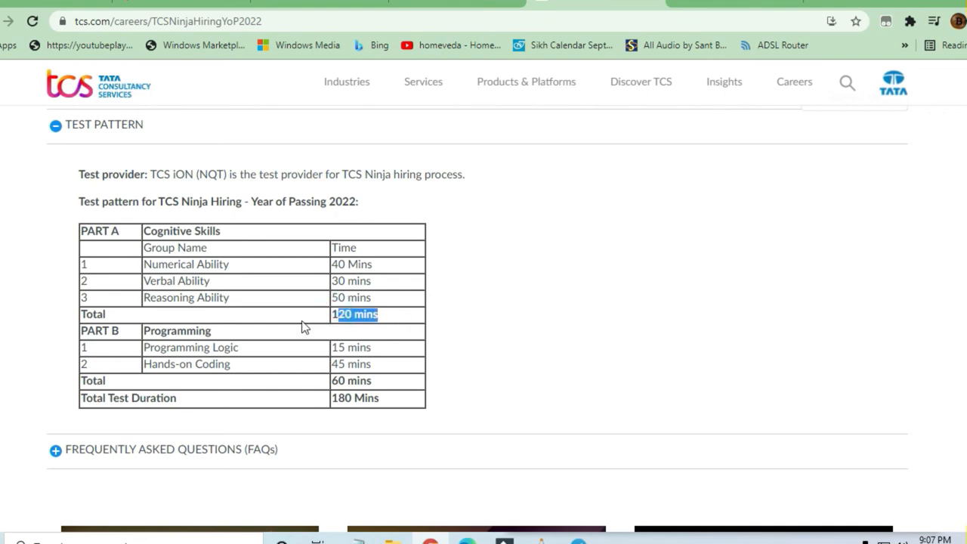
mouse_move(335, 348)
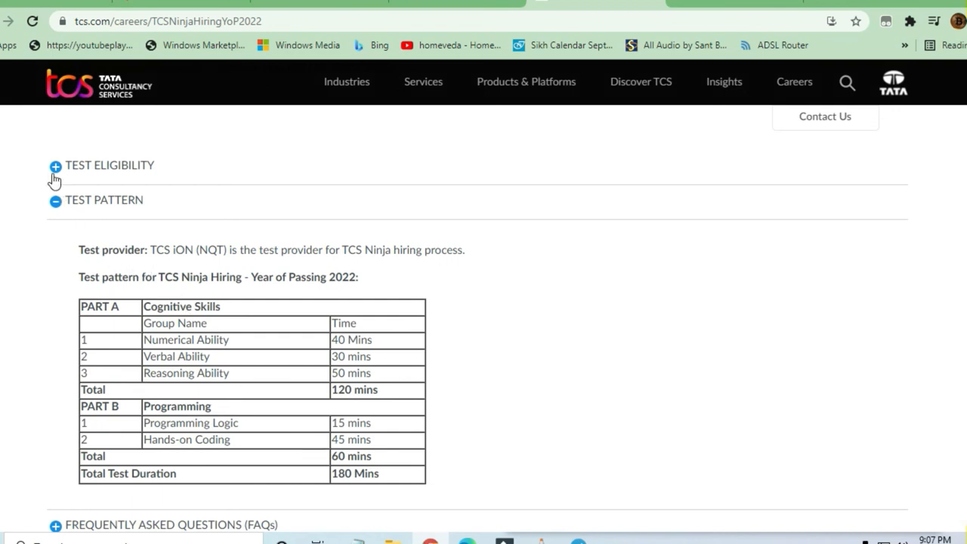
Expand TEST ELIGIBILITY and highlight the '18 to 28 years' age limit
left_click(55, 164)
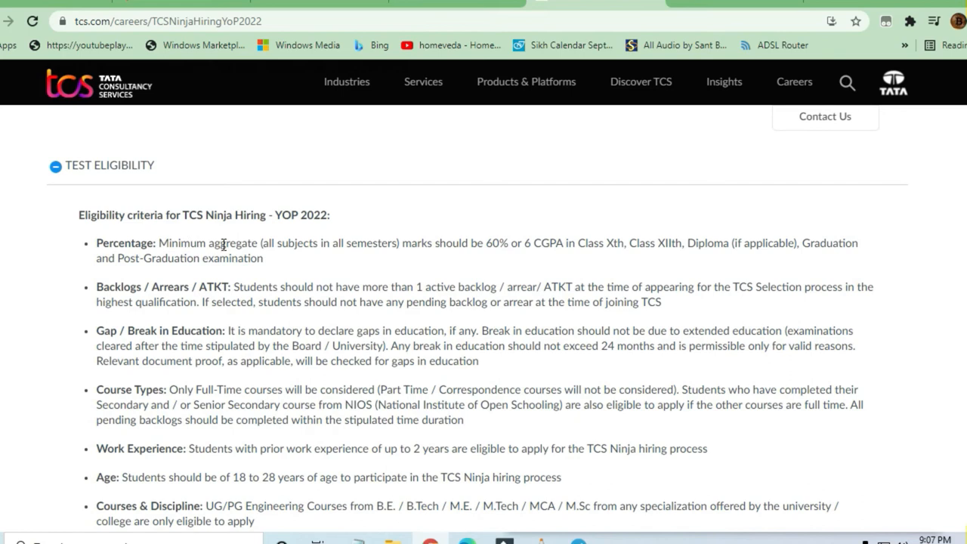
mouse_move(485, 245)
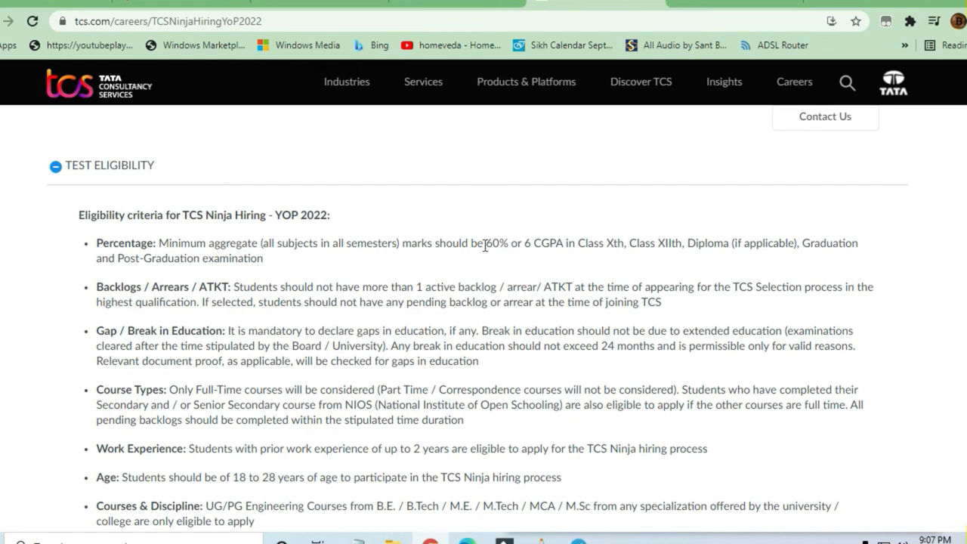
mouse_move(556, 244)
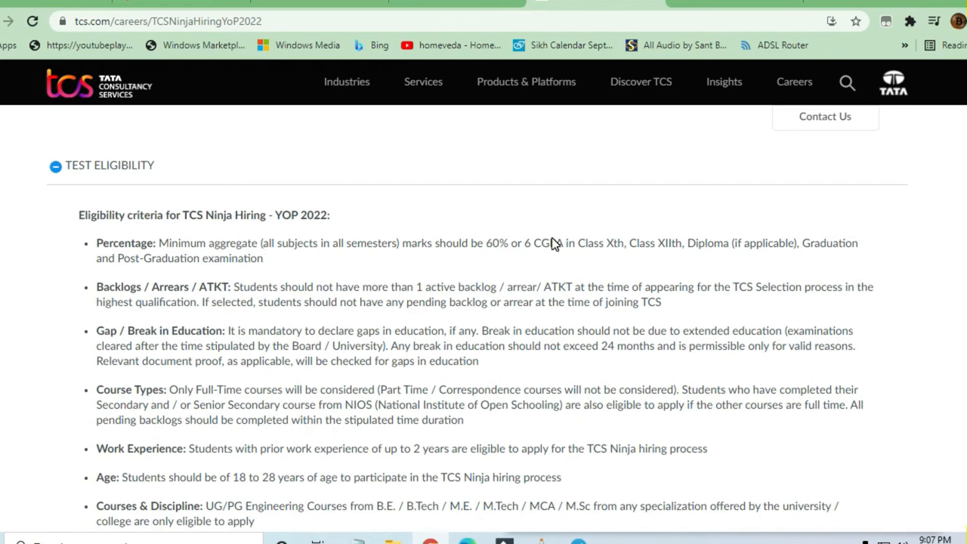
scroll("down", 3)
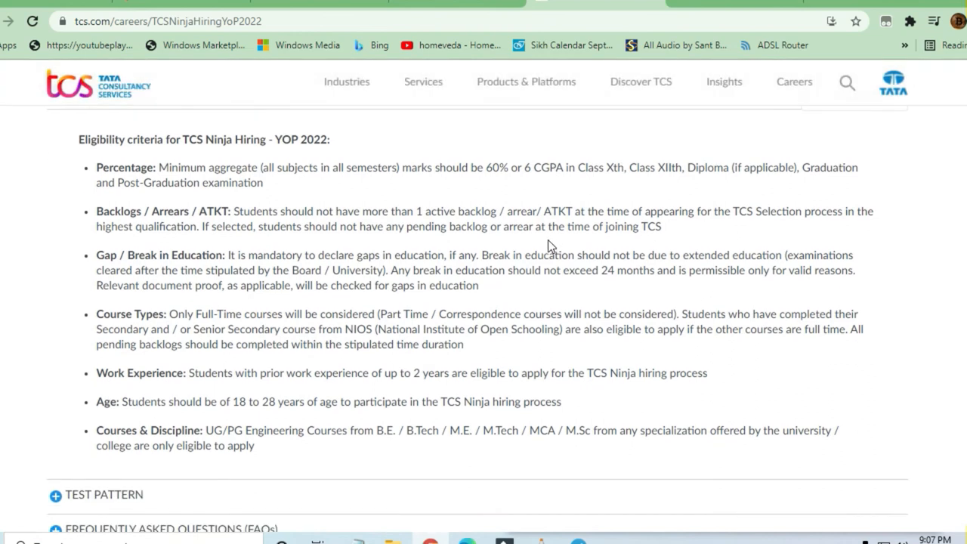
mouse_move(699, 168)
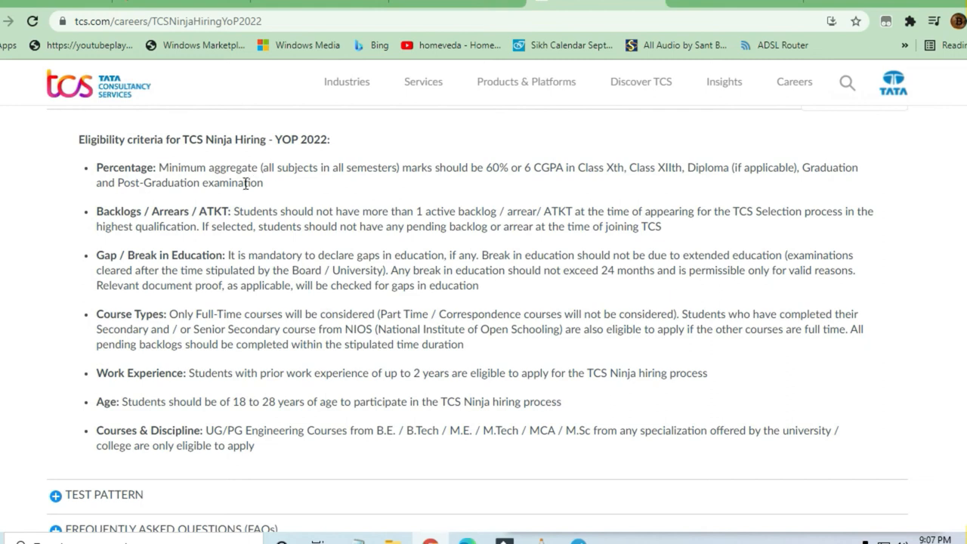
mouse_move(356, 172)
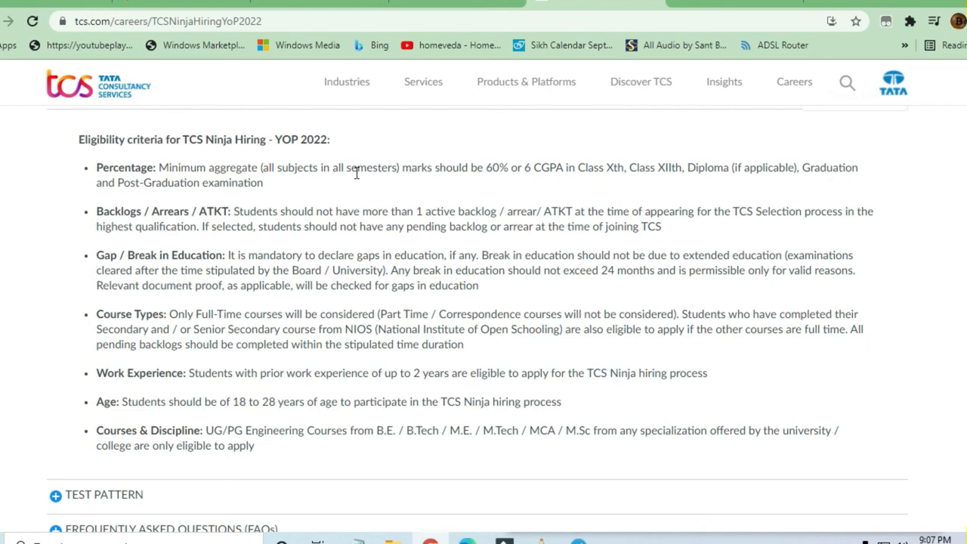
mouse_move(201, 211)
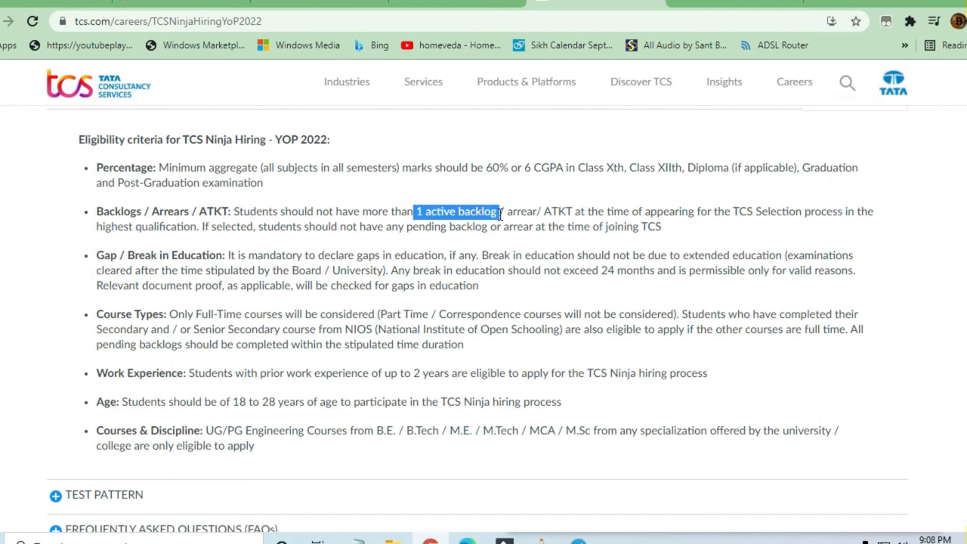
mouse_move(179, 255)
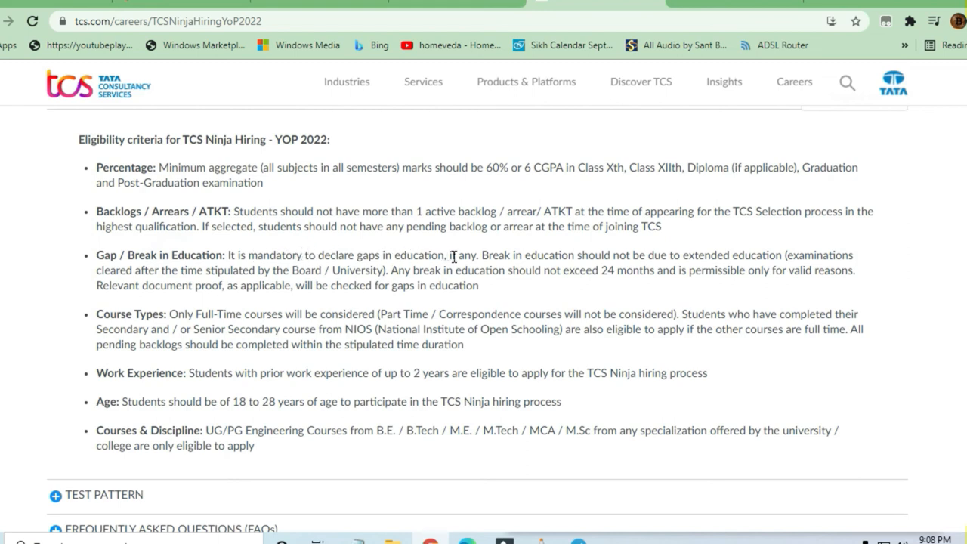
mouse_move(492, 253)
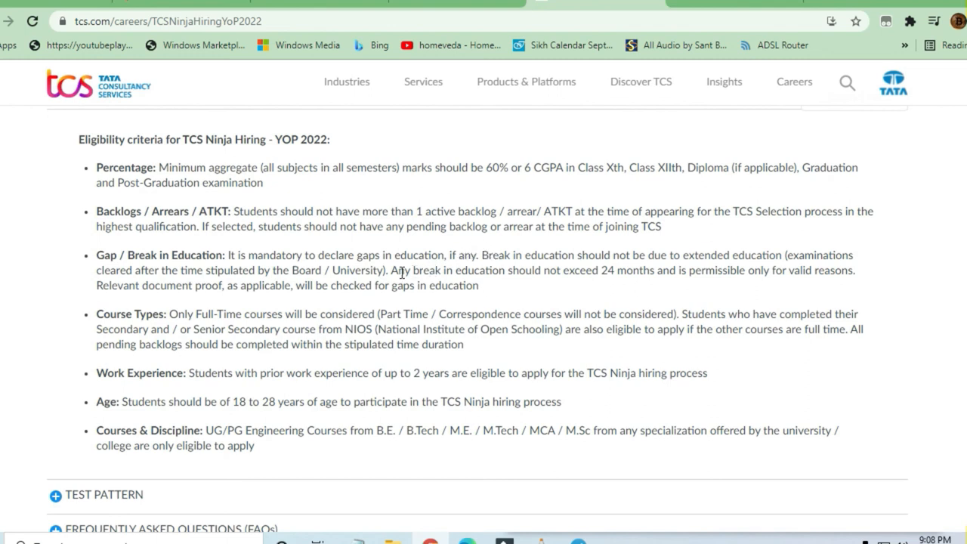
mouse_move(396, 271)
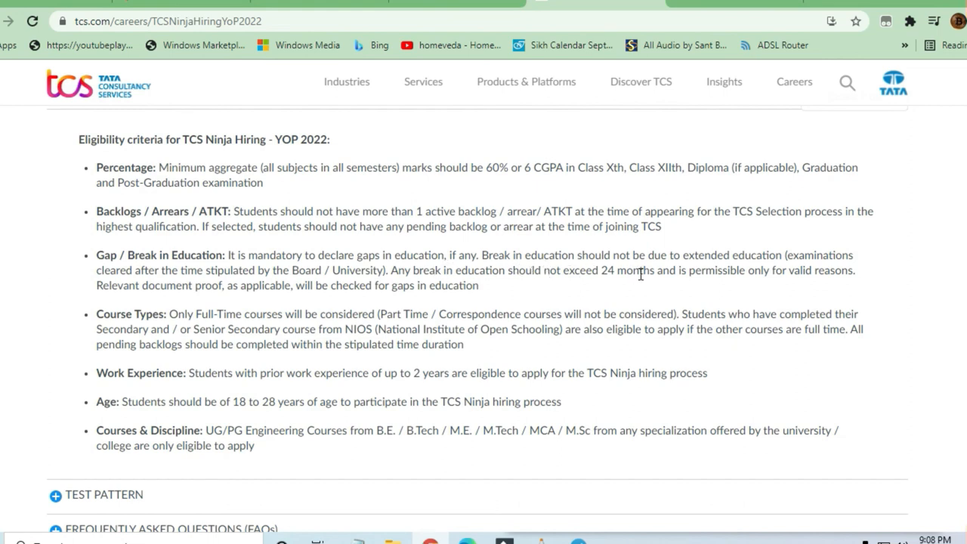
mouse_move(499, 306)
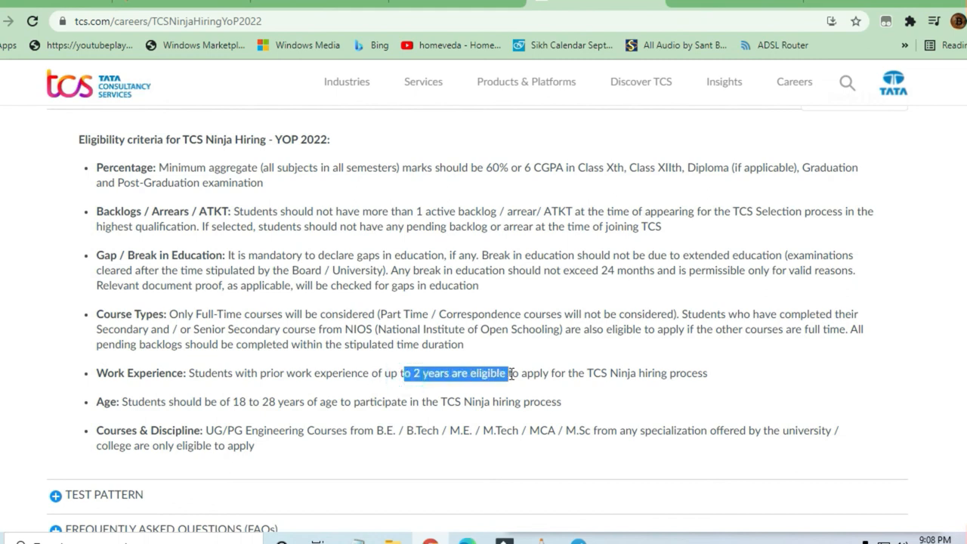
left_click_drag(510, 373, 659, 372)
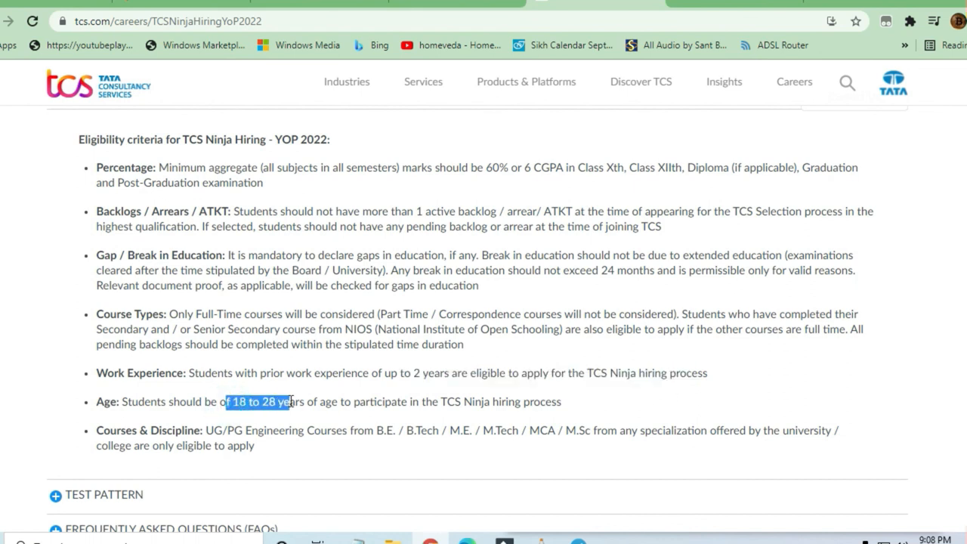
scroll("down", 3)
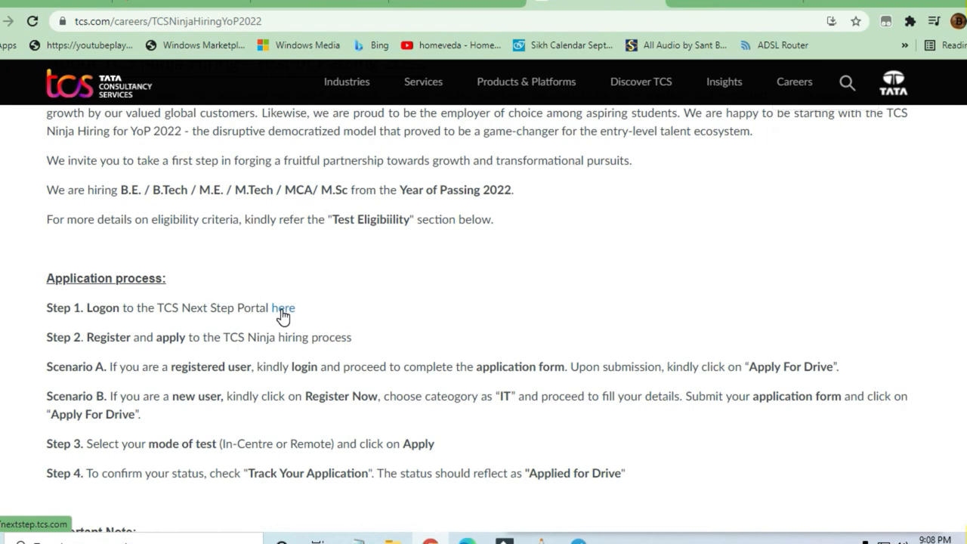
left_click(283, 308)
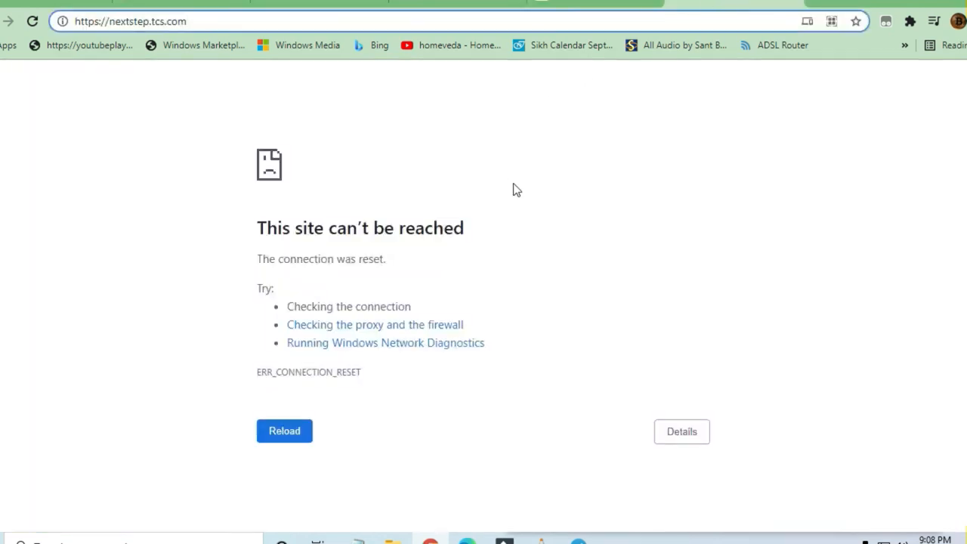
left_click(32, 21)
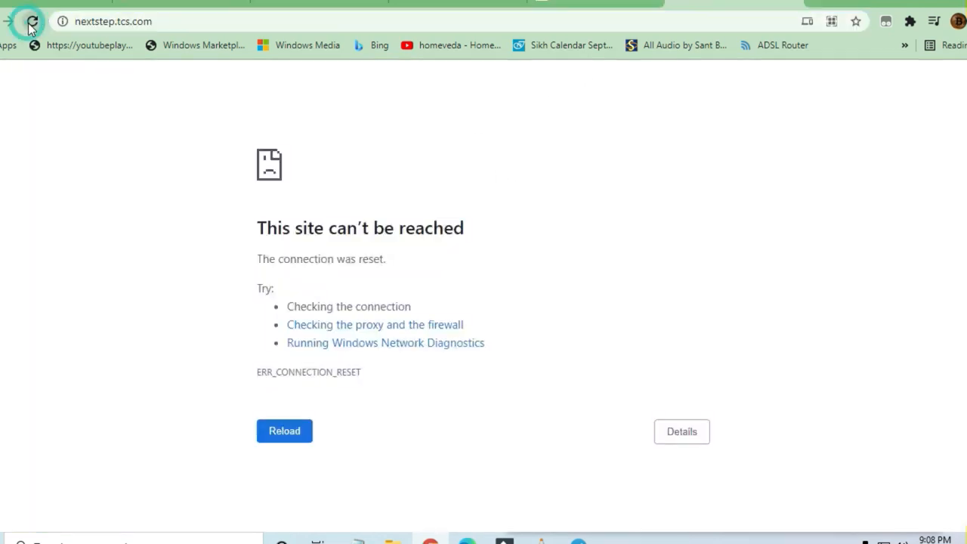
left_click(32, 21)
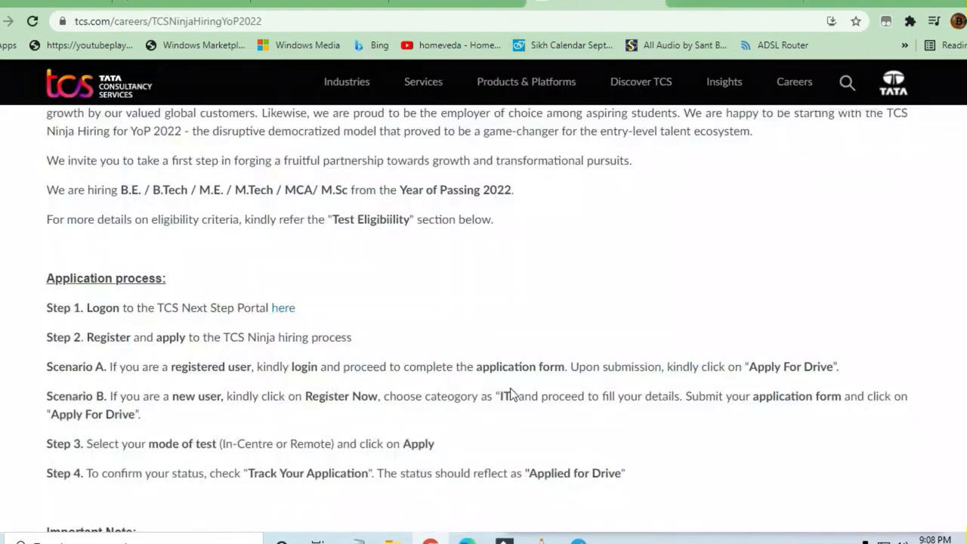
Scroll back up to the Register for TCS Ninja Hiring banner and key dates
scroll("up", 3)
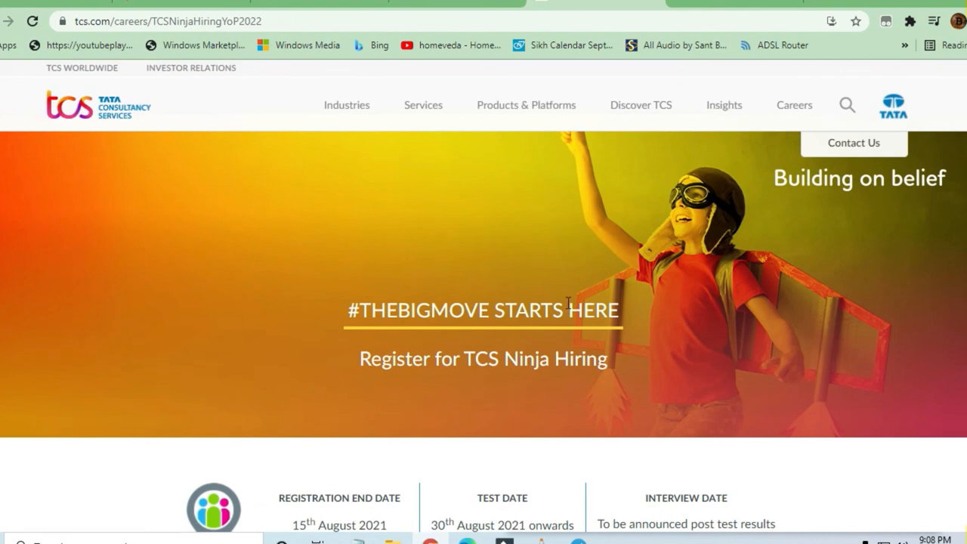
mouse_move(625, 422)
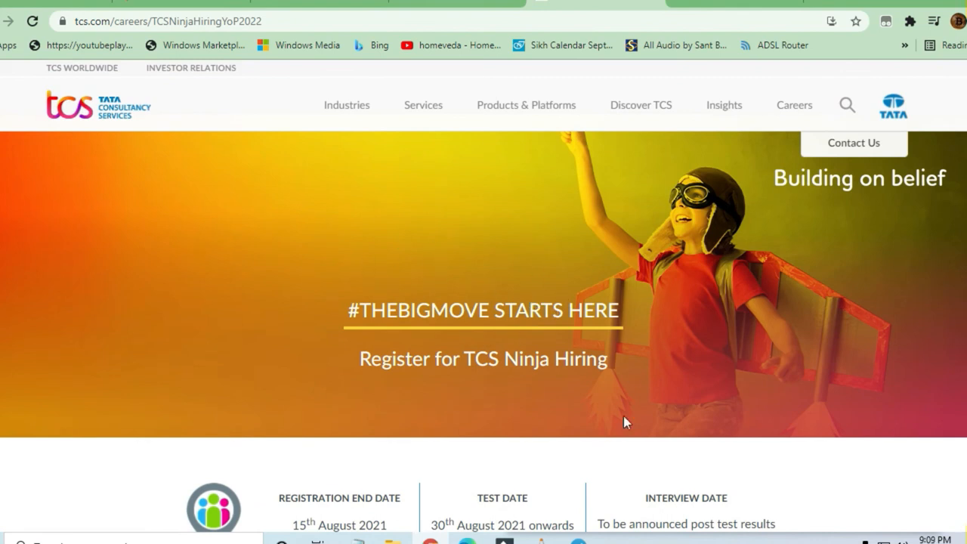